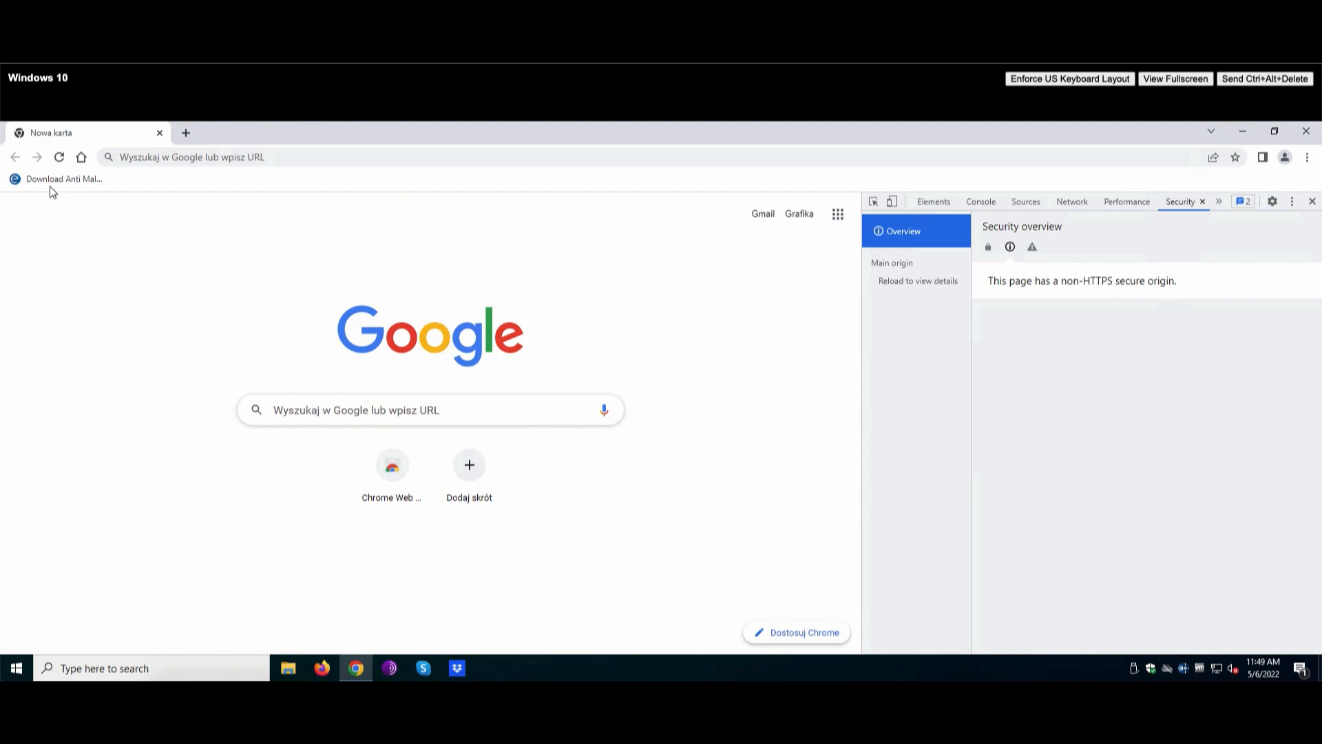
# Step: Confirm the eicar.org test-file page's certificate chains up to ISRG Root X1
pyautogui.click(59, 179)
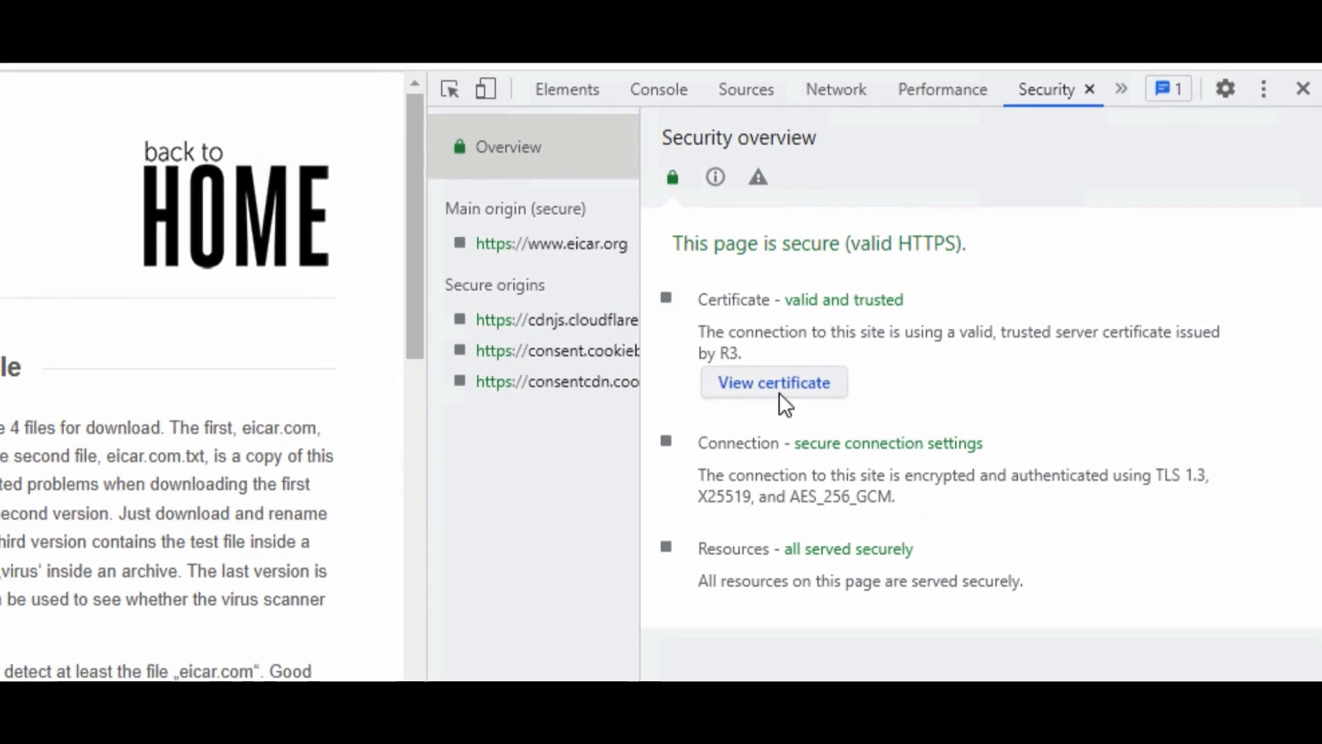
pyautogui.click(773, 381)
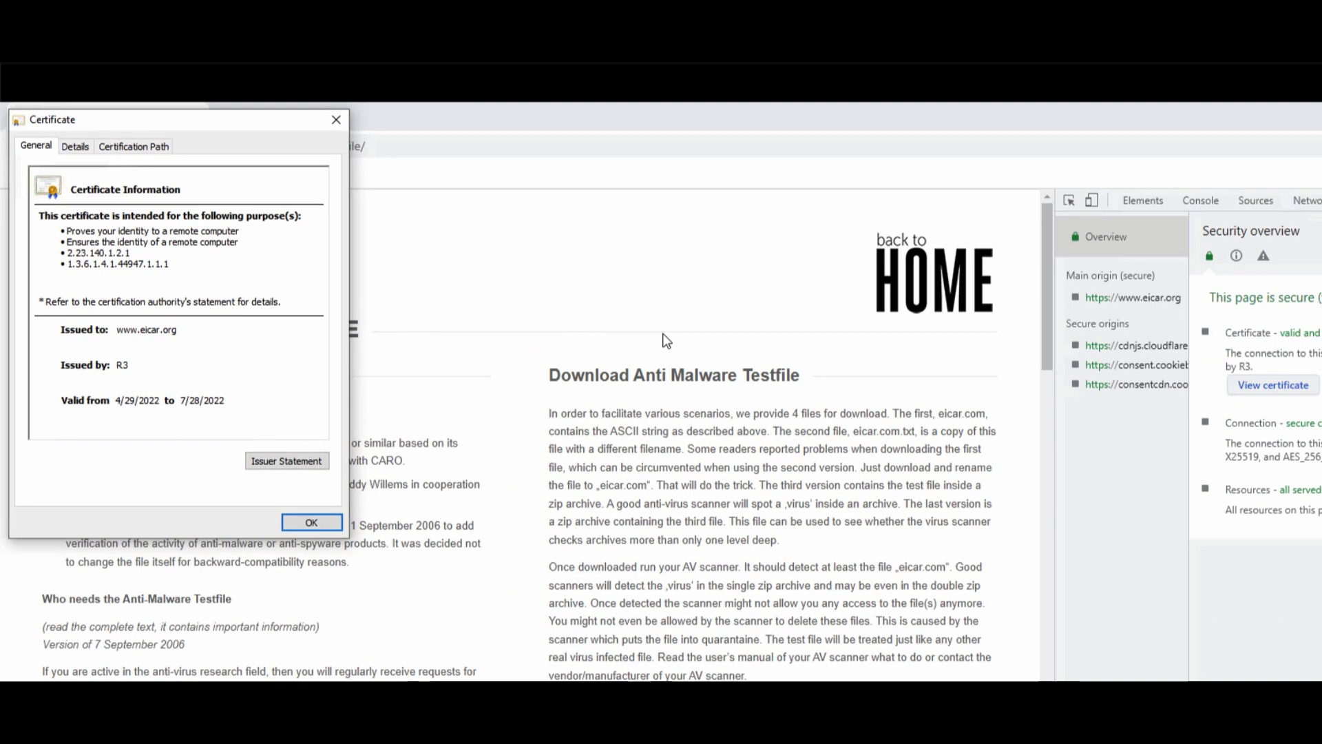
pyautogui.click(133, 146)
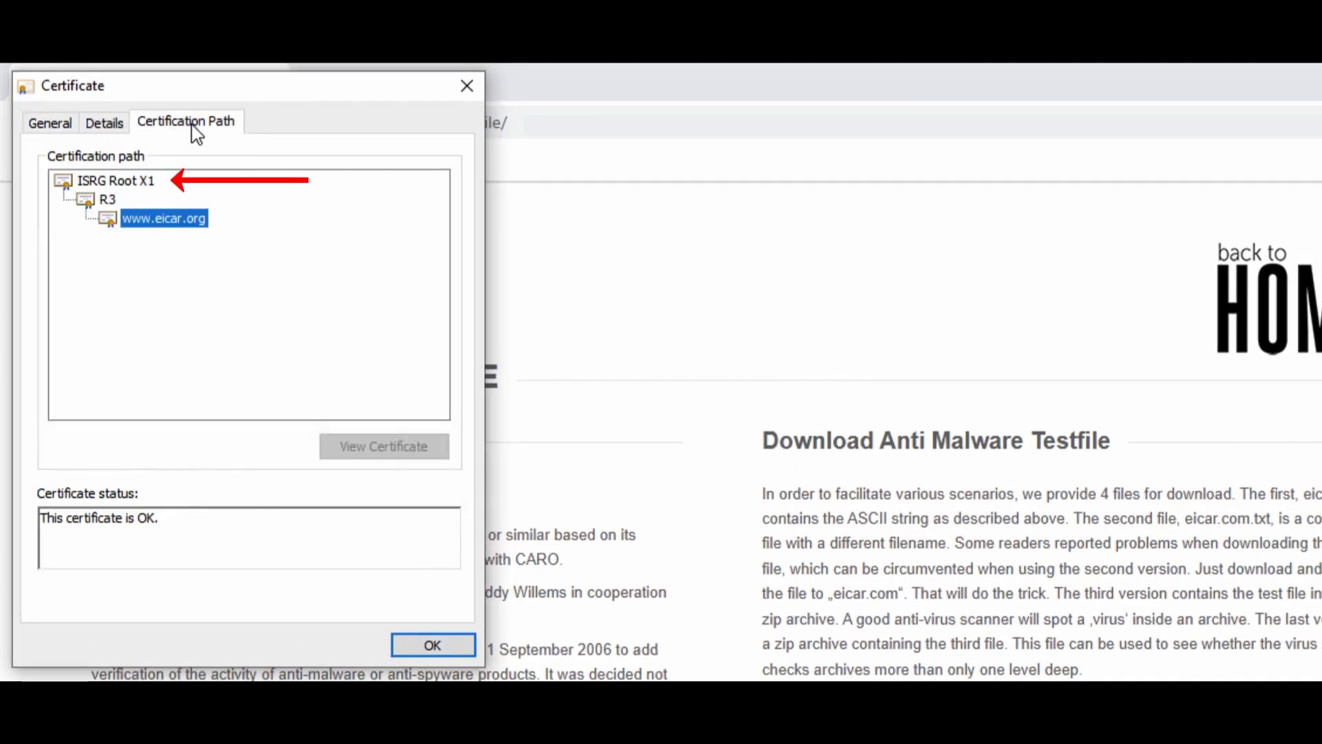
pyautogui.moveTo(220, 153)
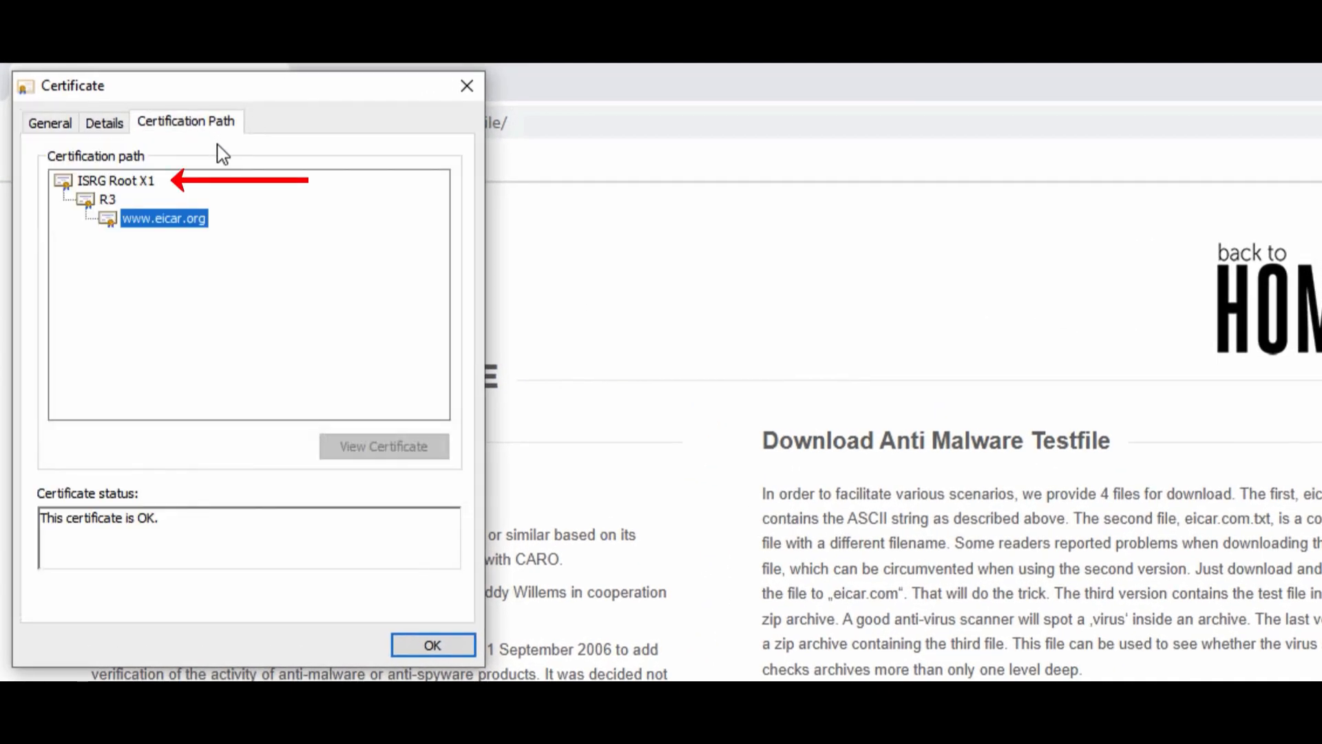
pyautogui.click(431, 645)
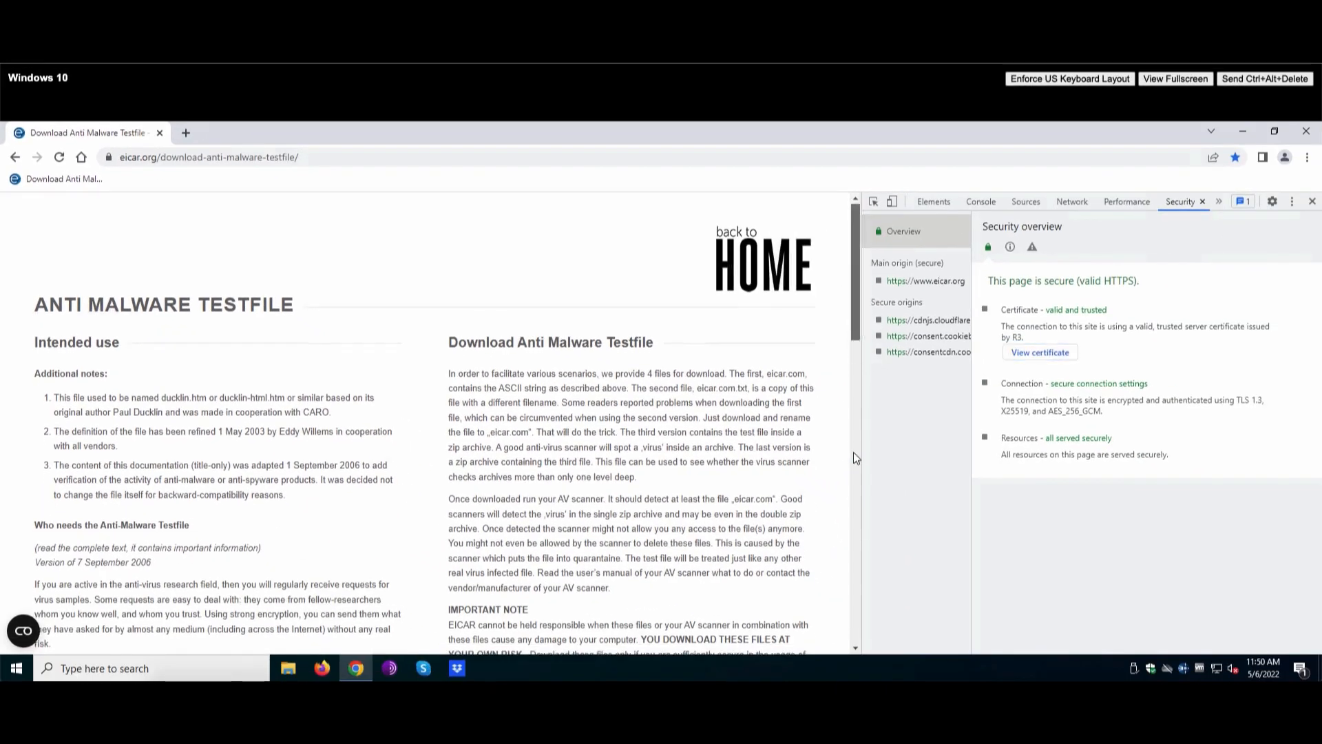
# Step: Start downloading eicar.com.txt over HTTPS from the test-file page
pyautogui.scroll(-3)
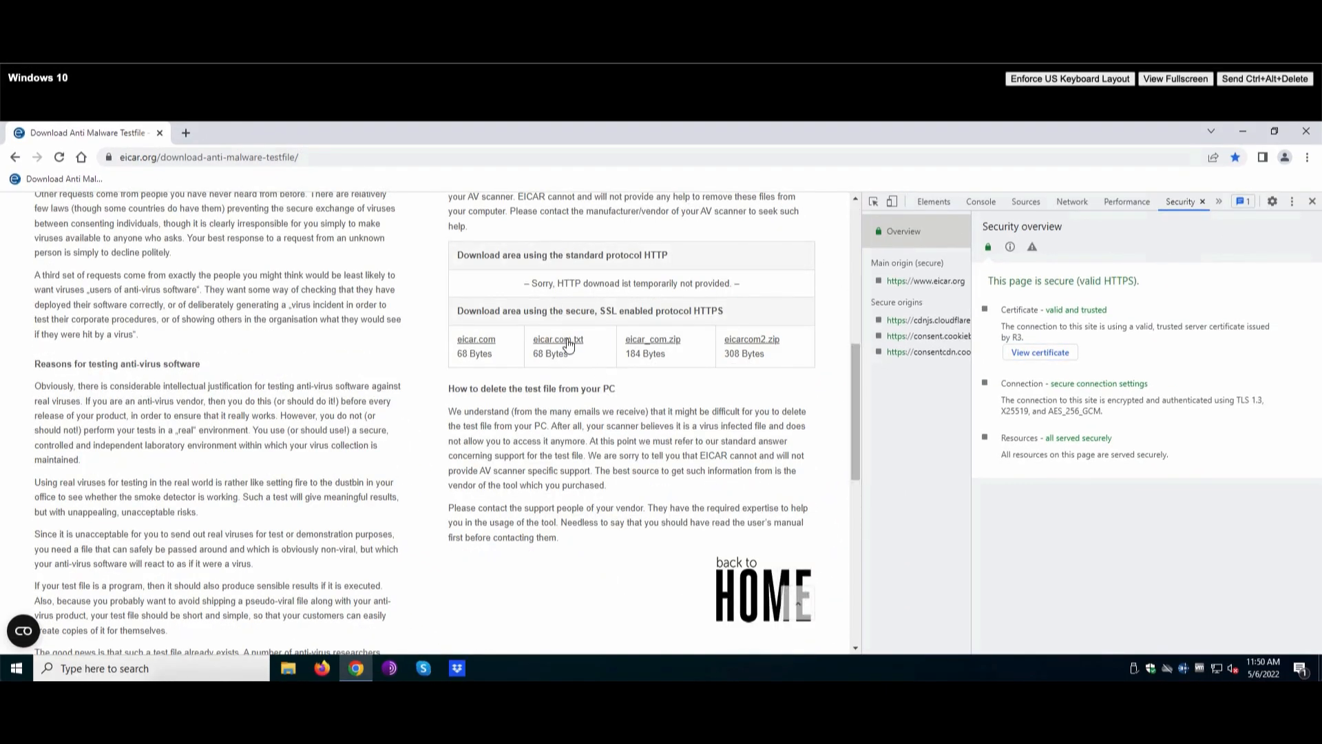
pyautogui.click(556, 339)
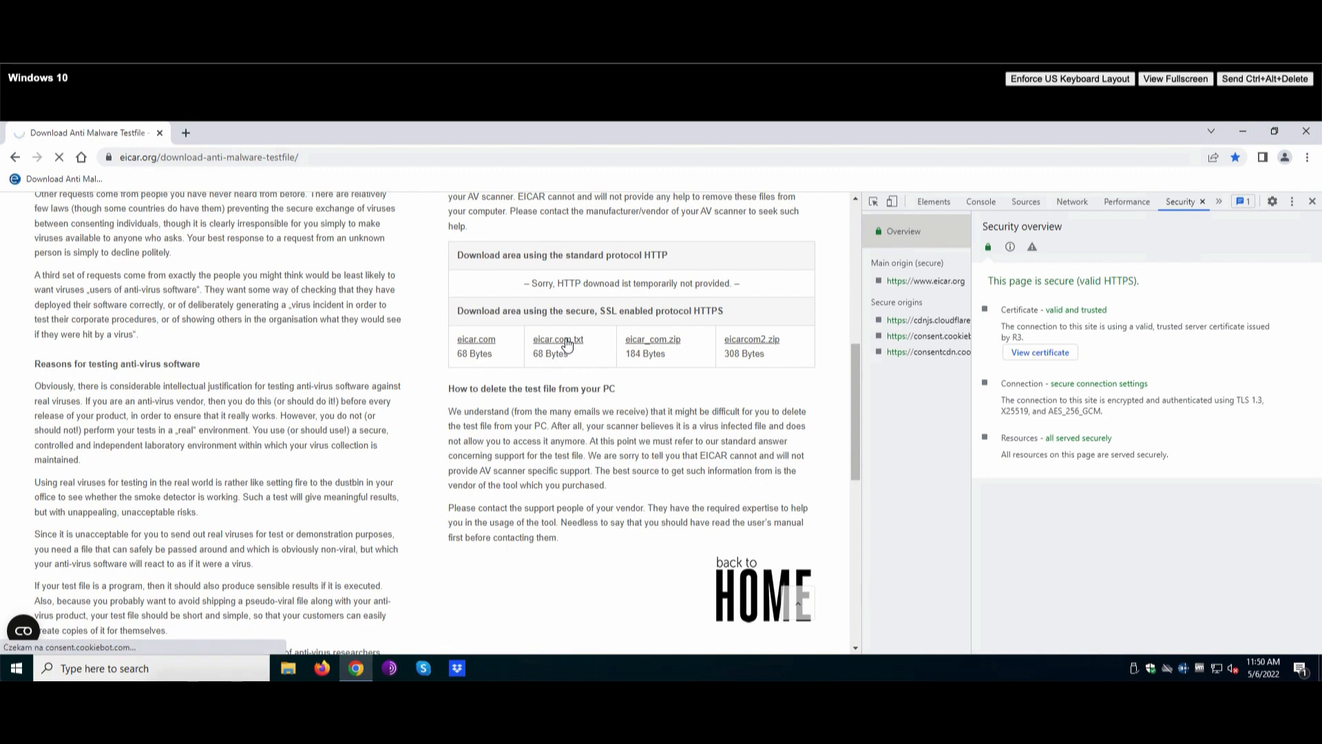
pyautogui.click(556, 338)
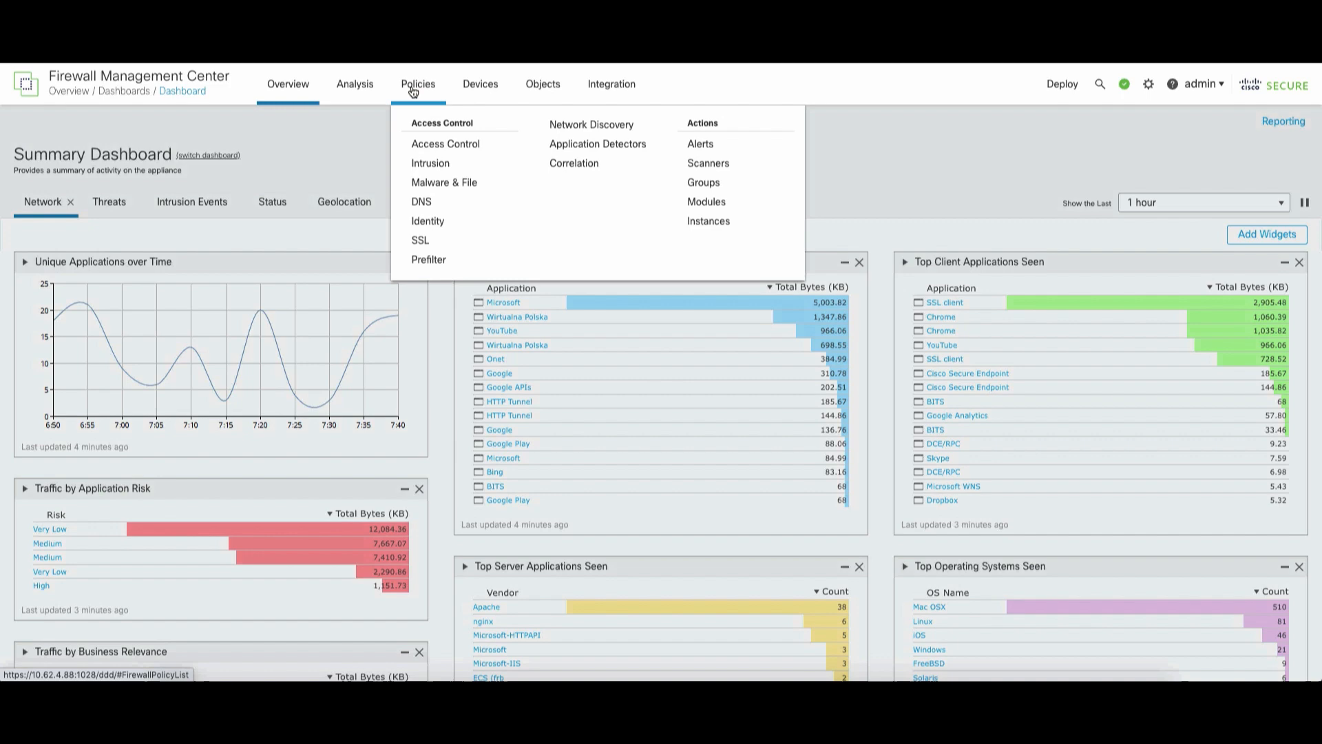
pyautogui.moveTo(420, 240)
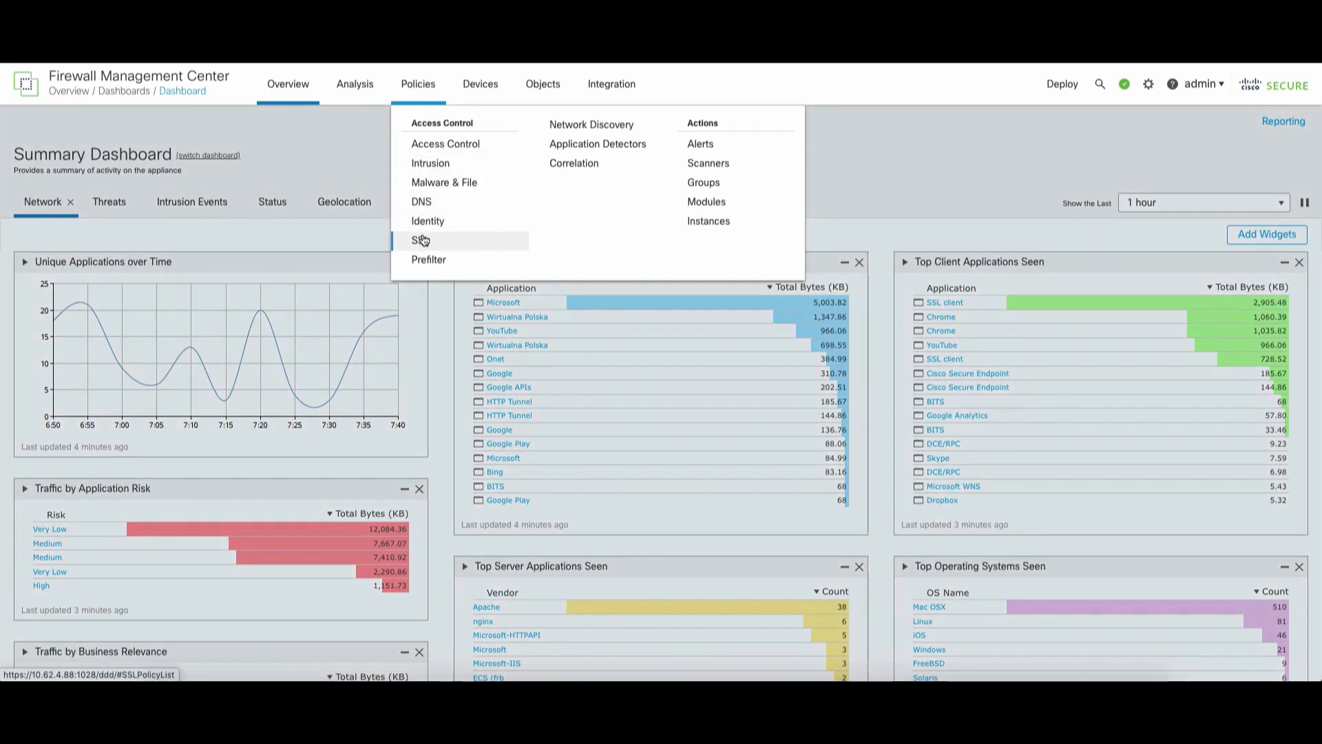
# Step: Enable TLS 1.3 Decryption in the SSL policy's Advanced Settings, save, and return to Rules
pyautogui.click(420, 240)
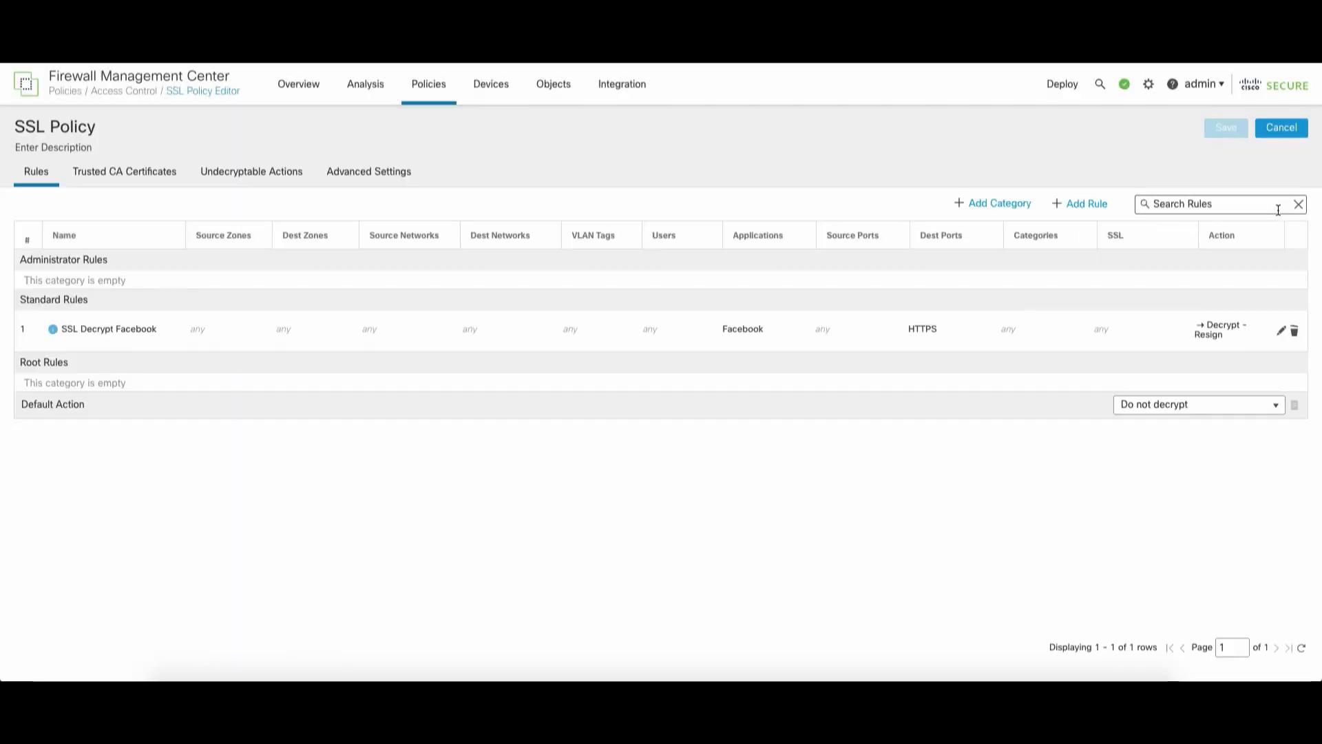
pyautogui.moveTo(645, 249)
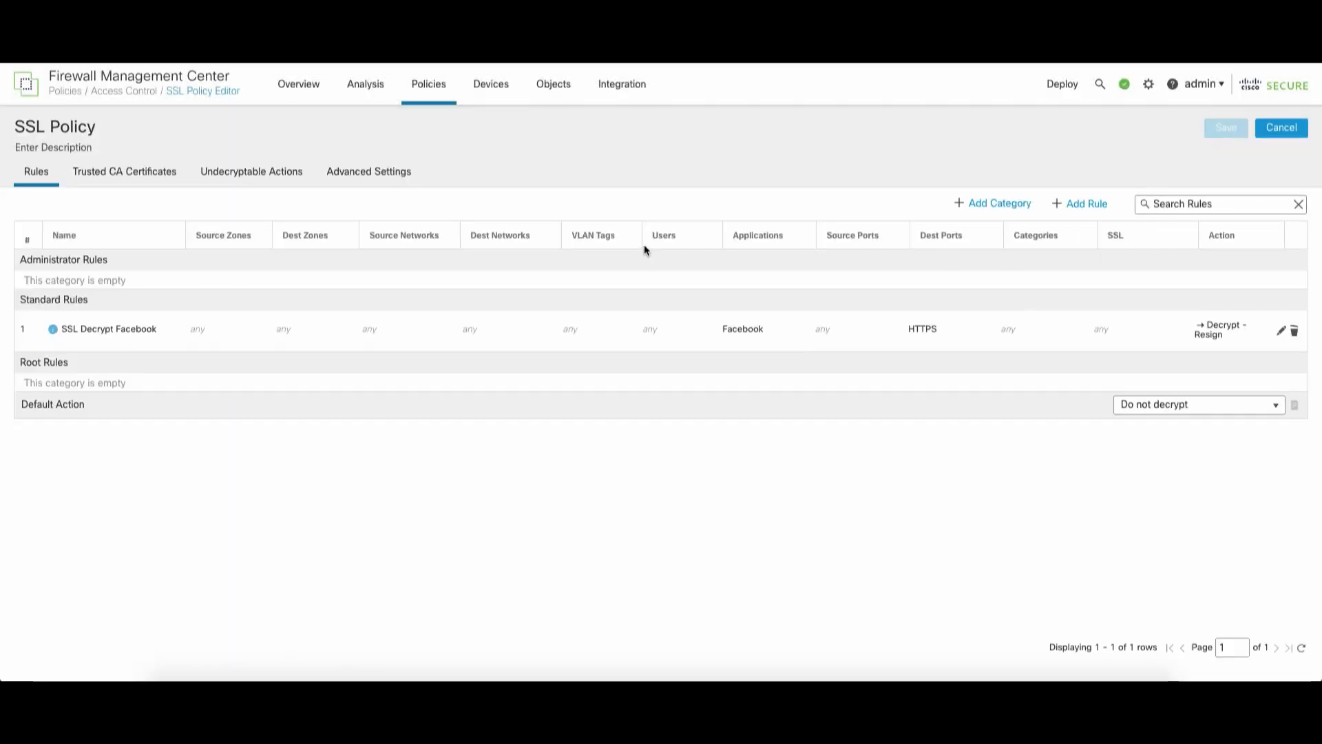
pyautogui.click(368, 171)
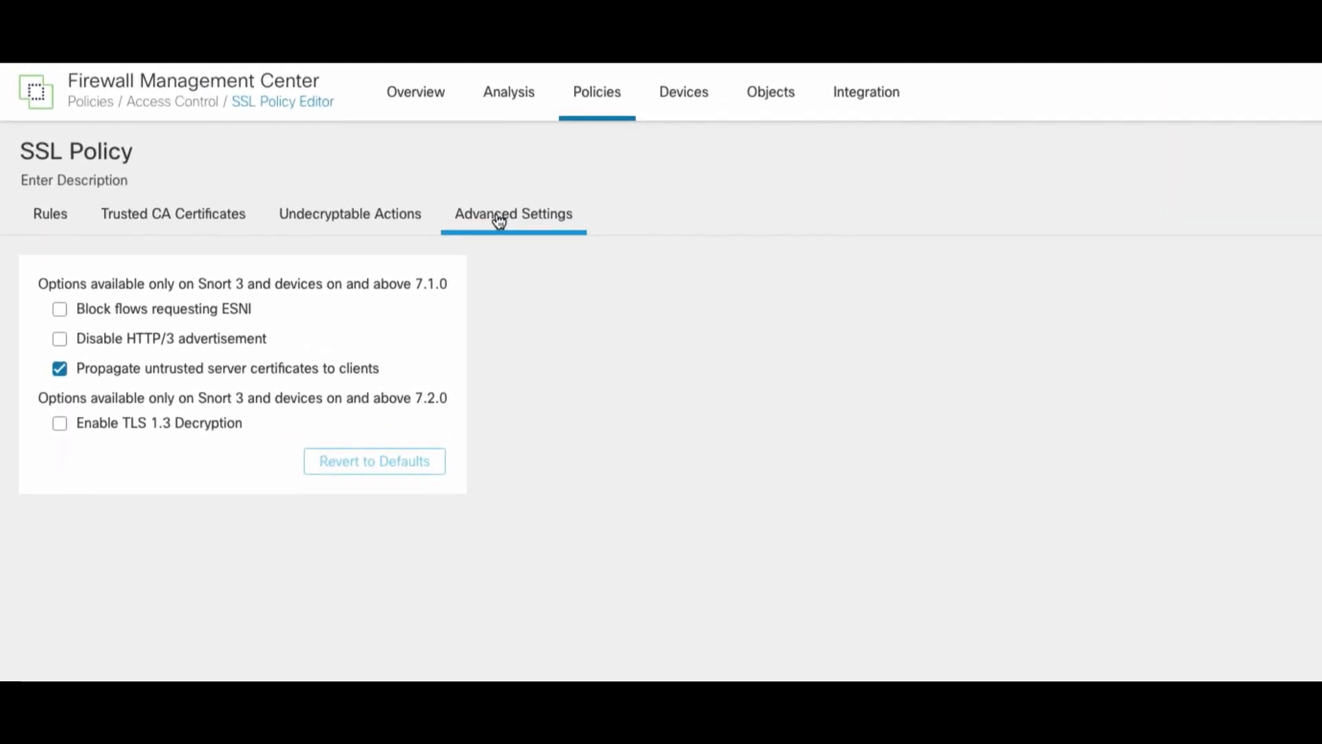
pyautogui.click(60, 423)
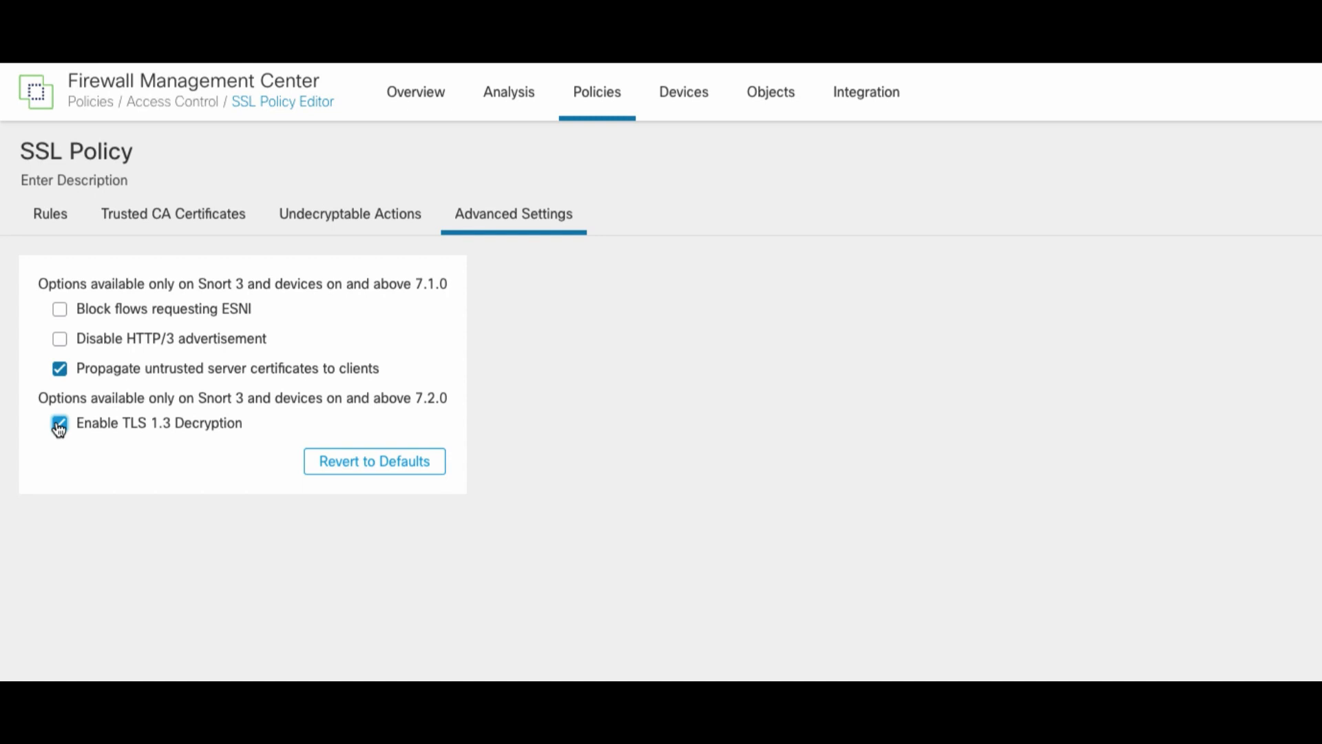
pyautogui.click(59, 423)
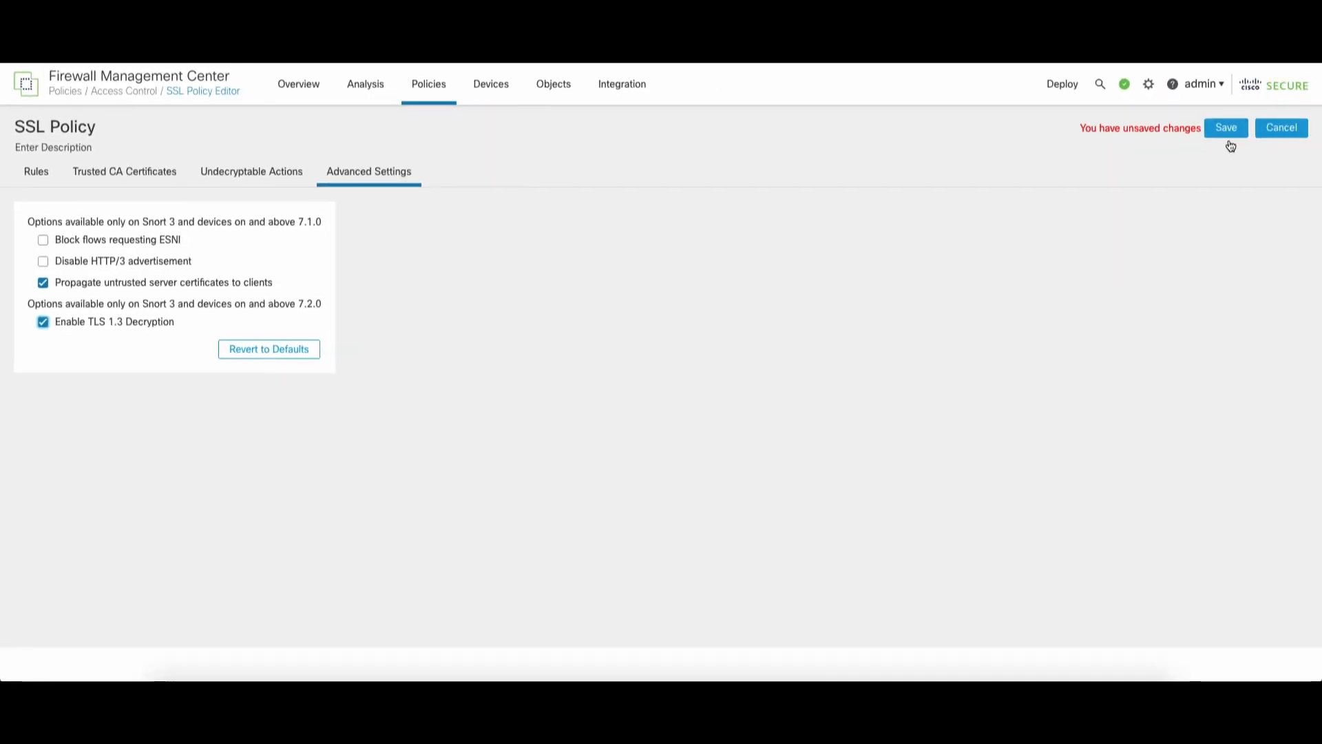
pyautogui.click(35, 171)
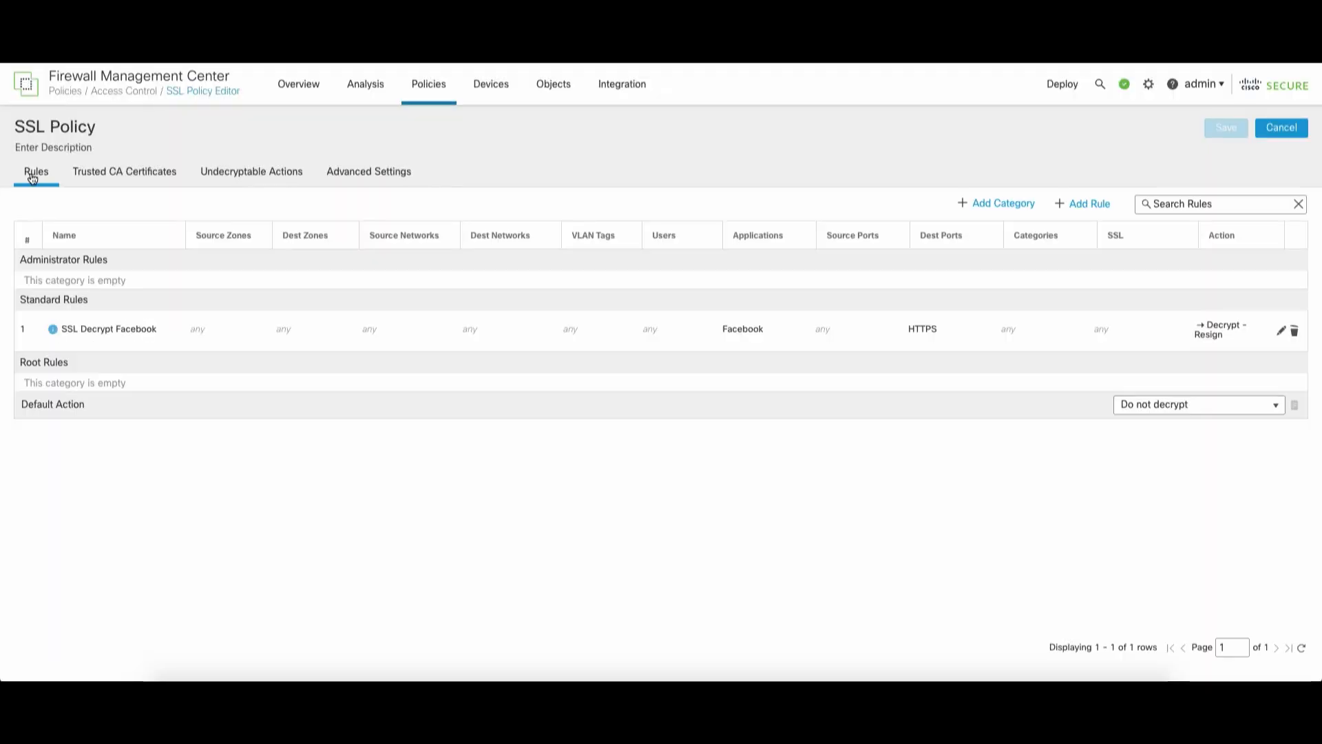
pyautogui.moveTo(1060, 258)
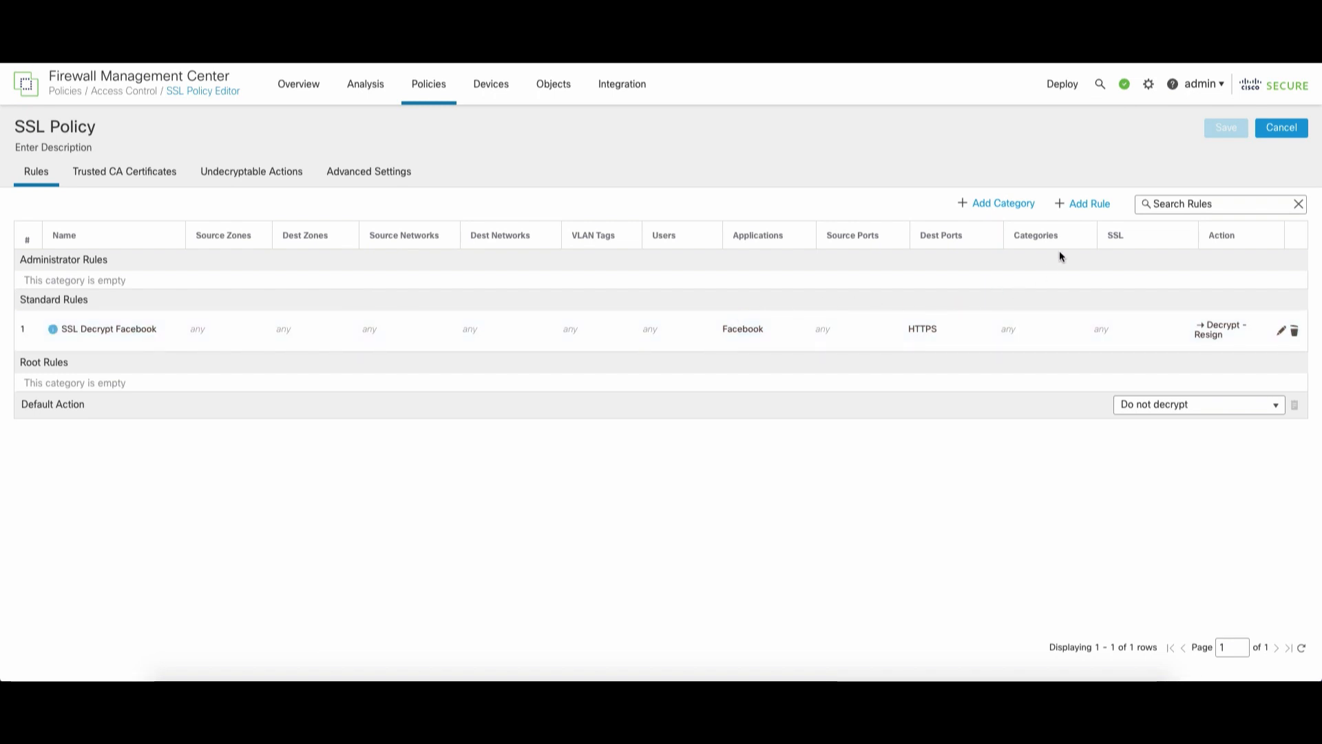
# Step: Create rule 'Decrypt eicar.org' with Decrypt-Resign action using SubCA-Decrypt-lab.local
pyautogui.click(1088, 203)
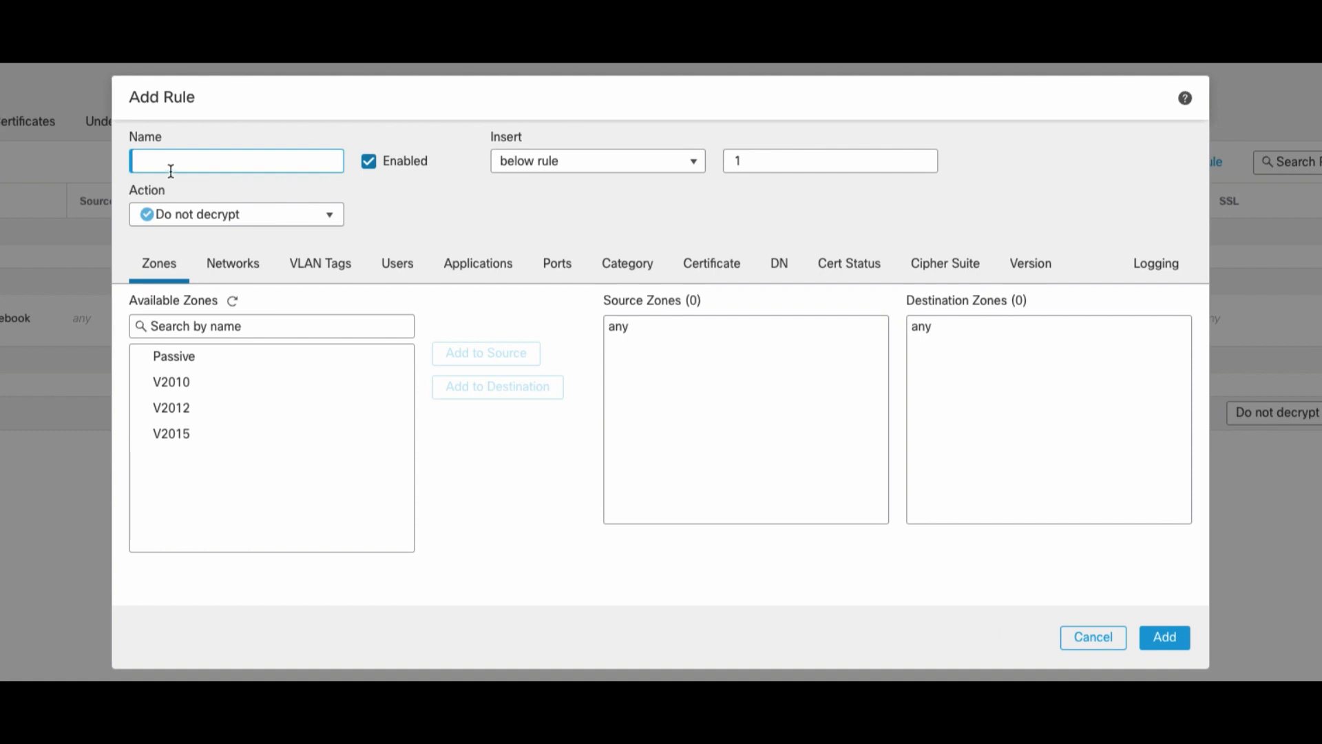
pyautogui.write('Decrypt eicar')
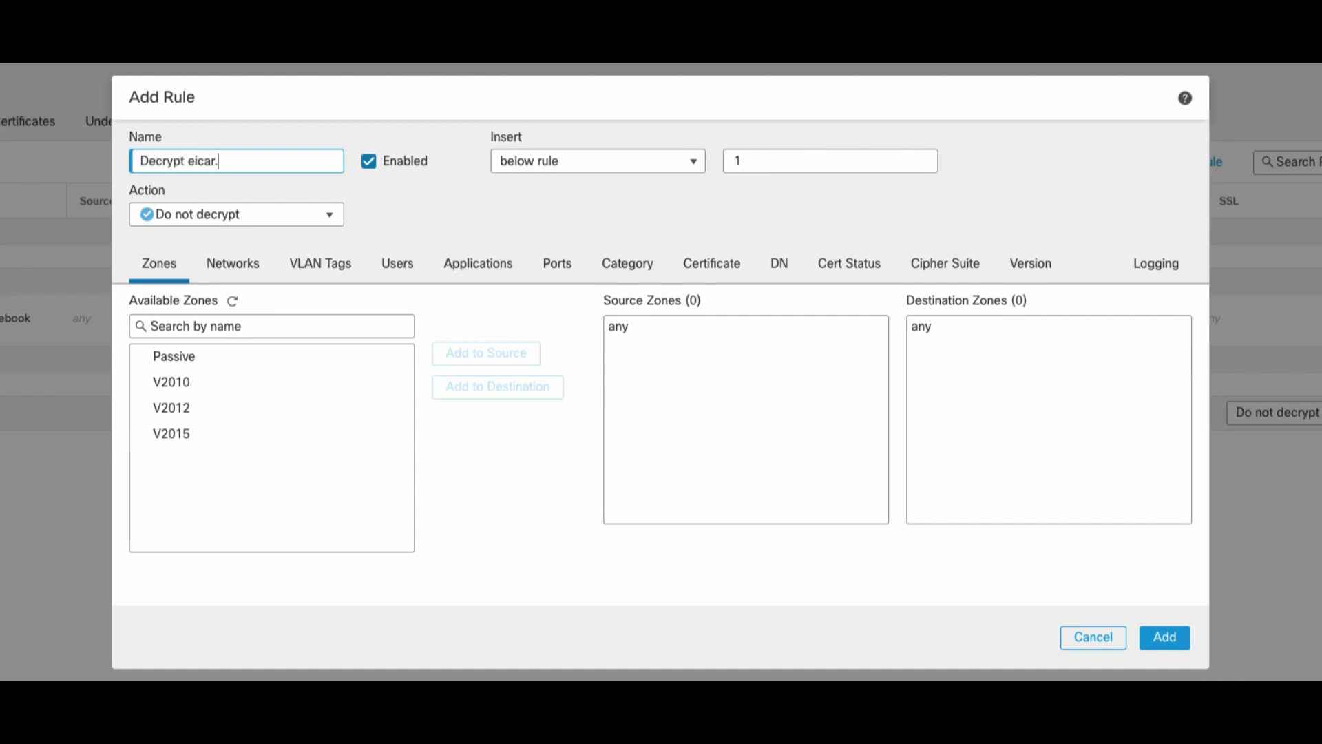
pyautogui.write('org')
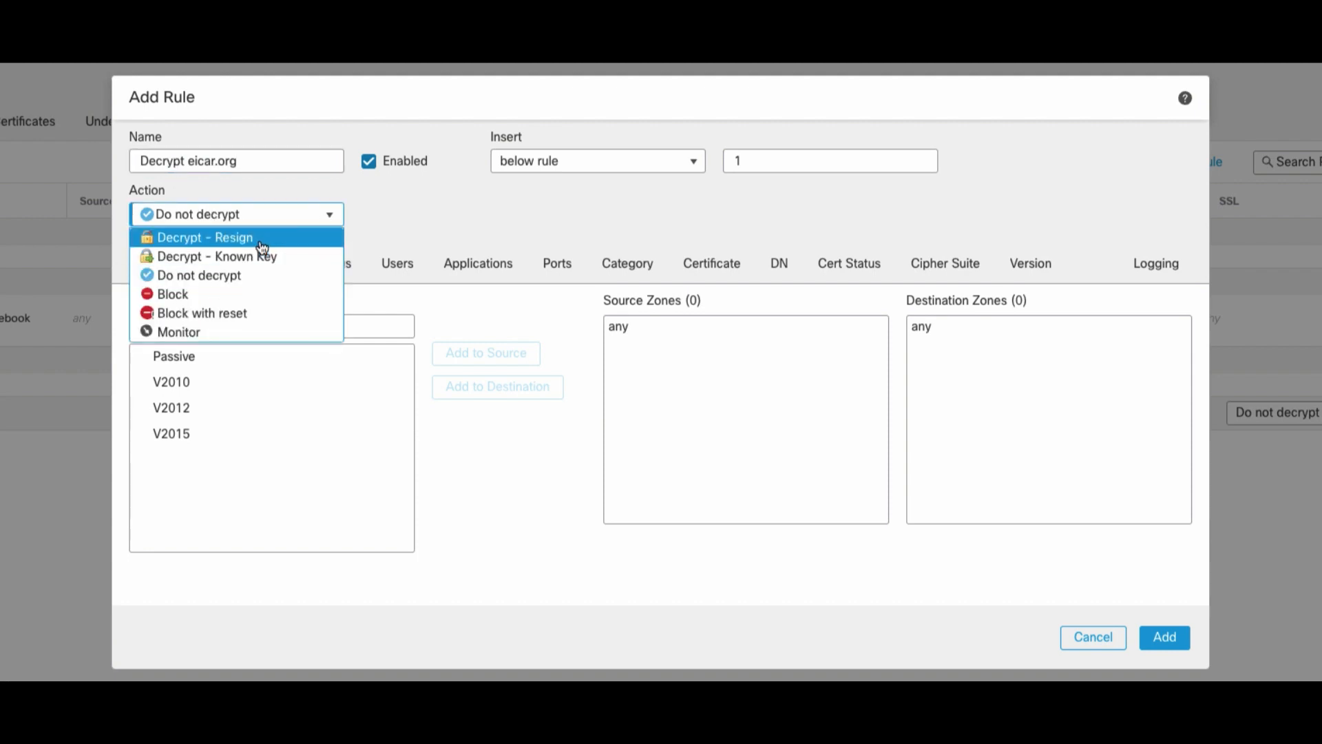
pyautogui.click(210, 237)
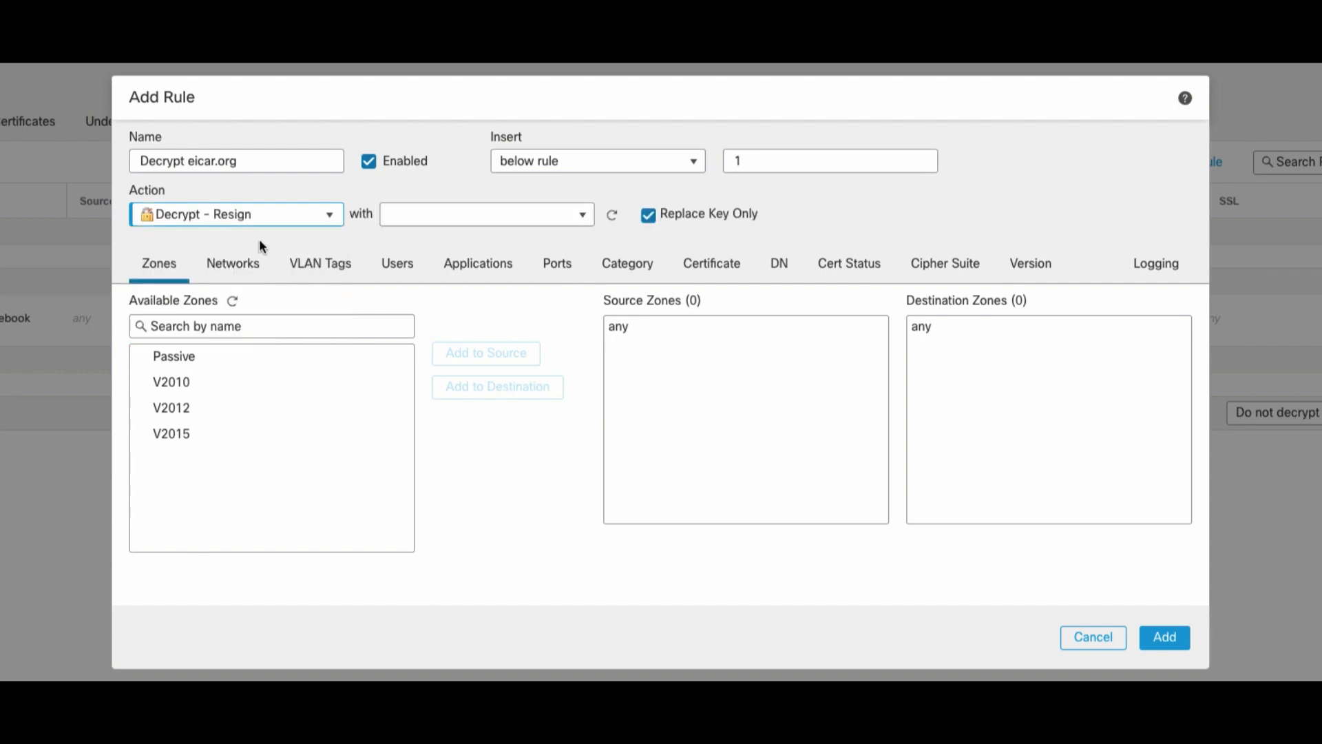
pyautogui.click(579, 214)
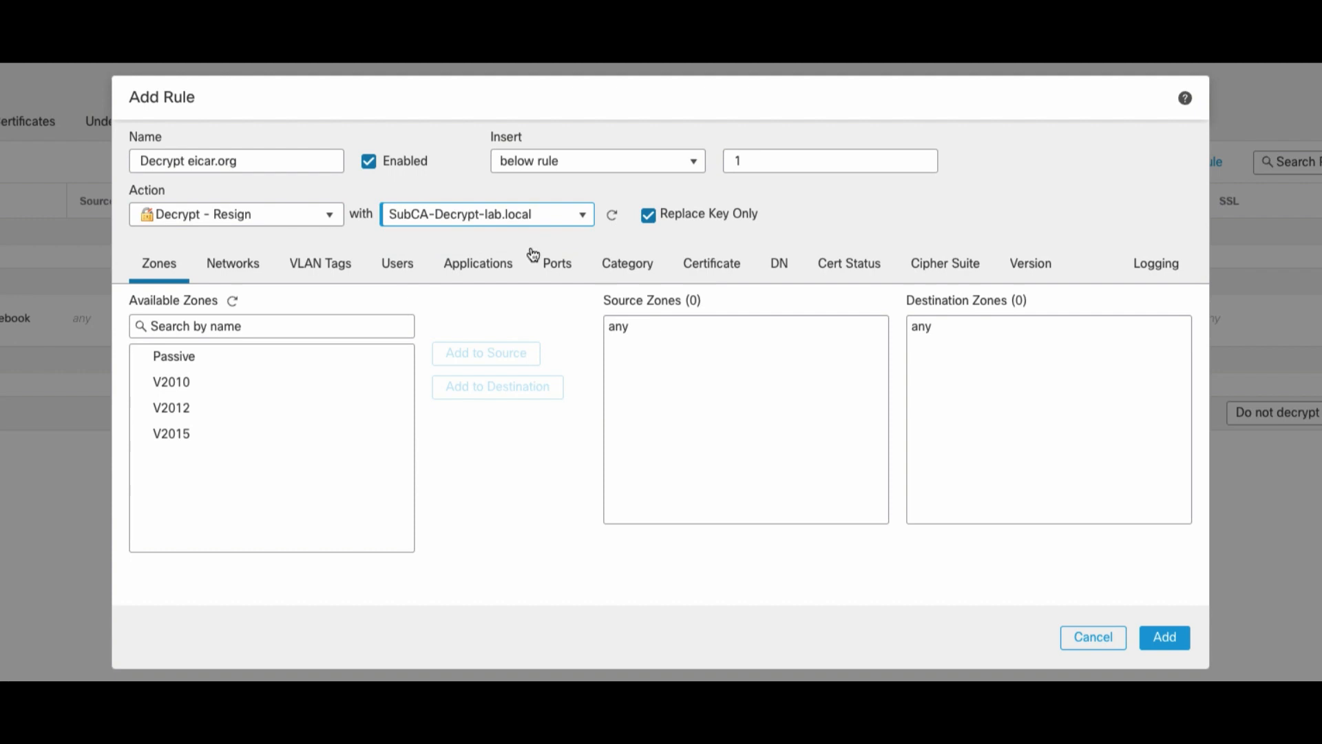
# Step: Match subject DN CN=*.eicar.org and log connections at end of connection
pyautogui.click(777, 263)
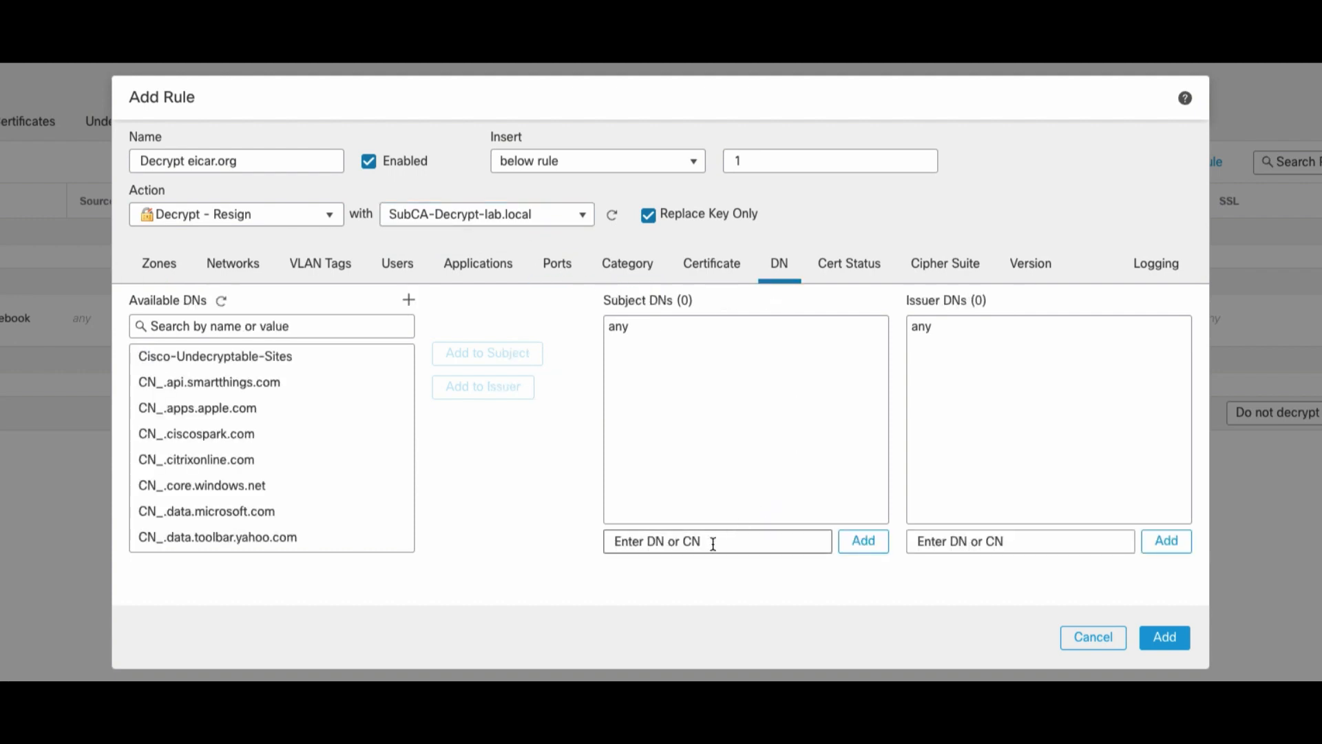
pyautogui.write('*.e')
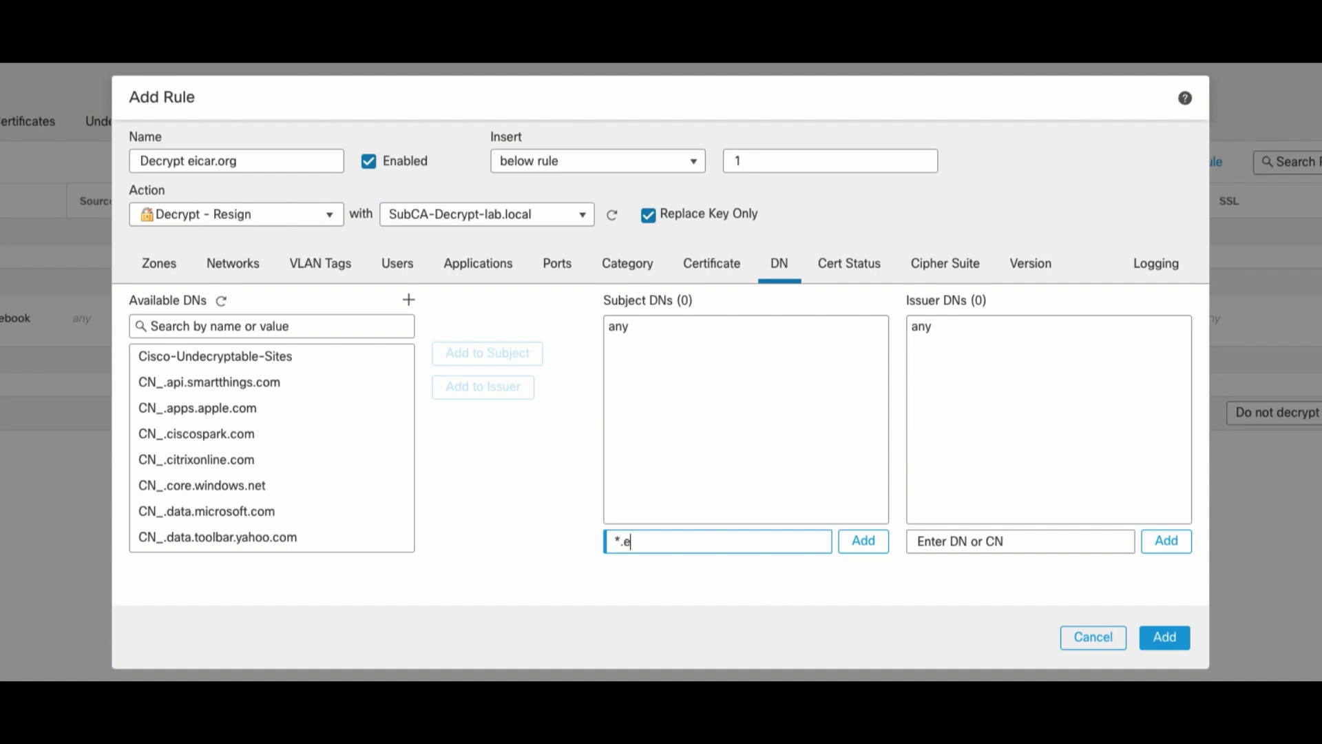
pyautogui.click(863, 540)
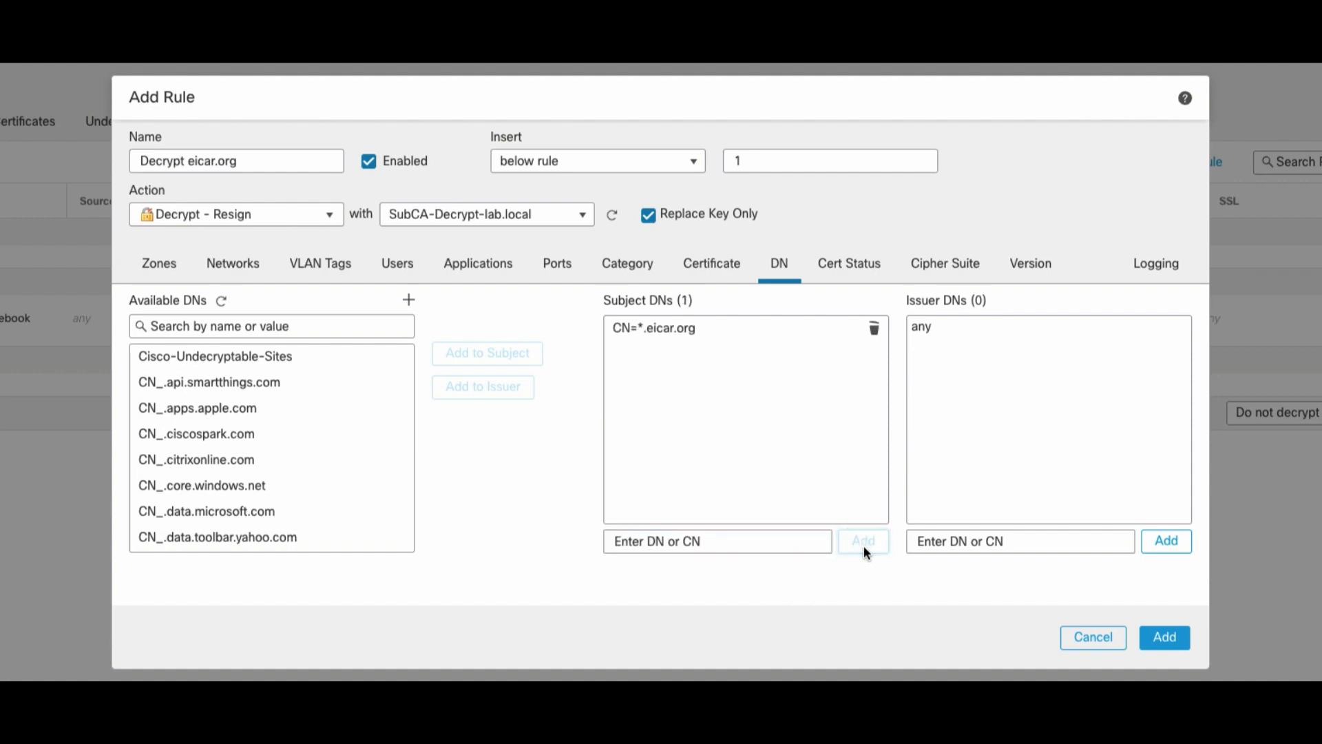
pyautogui.click(1156, 263)
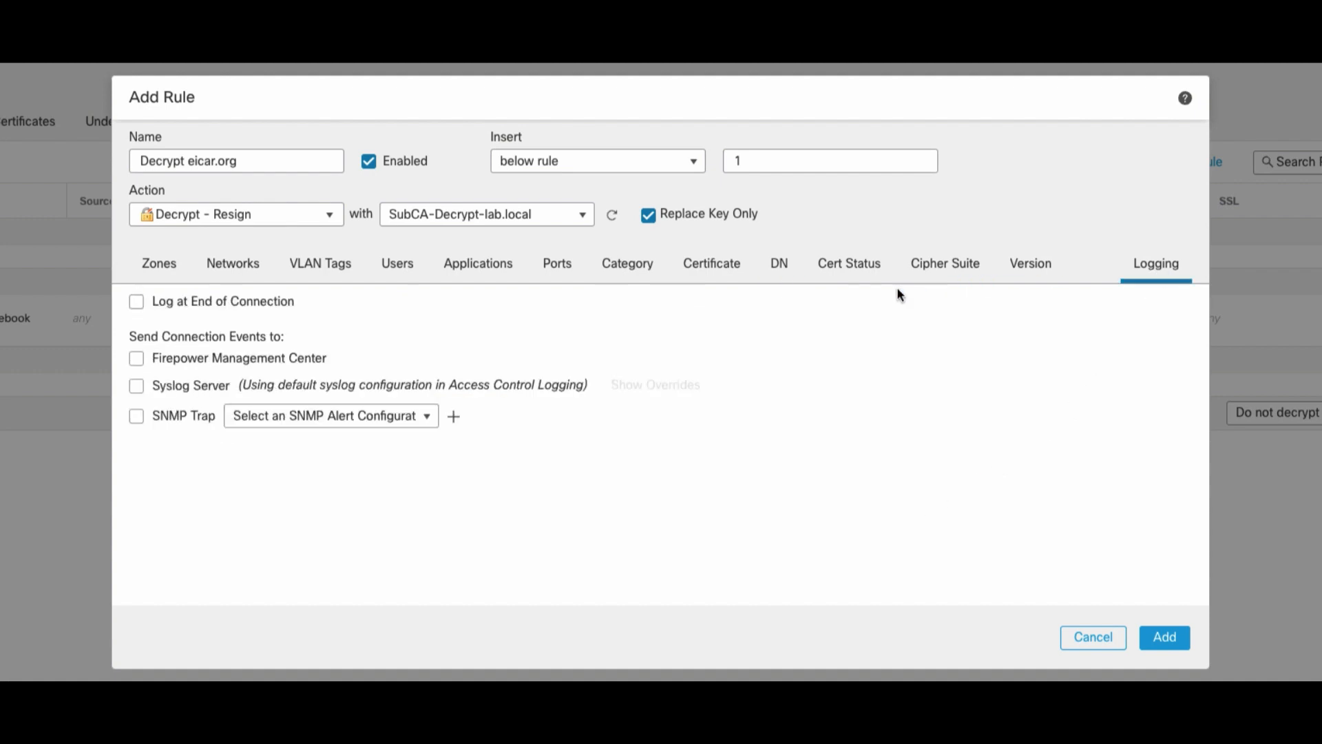
pyautogui.click(136, 302)
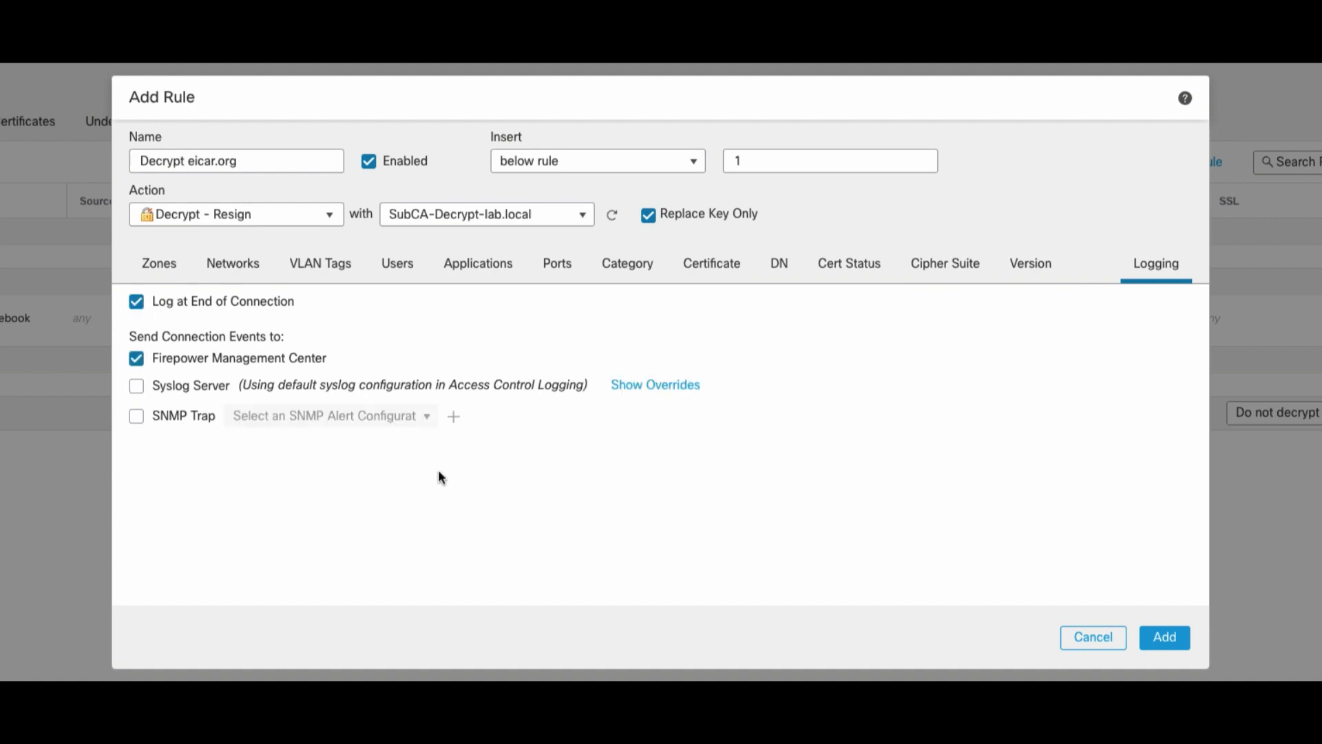
# Step: Add the finished rule to the SSL policy and deploy it to the firewall
pyautogui.click(1165, 636)
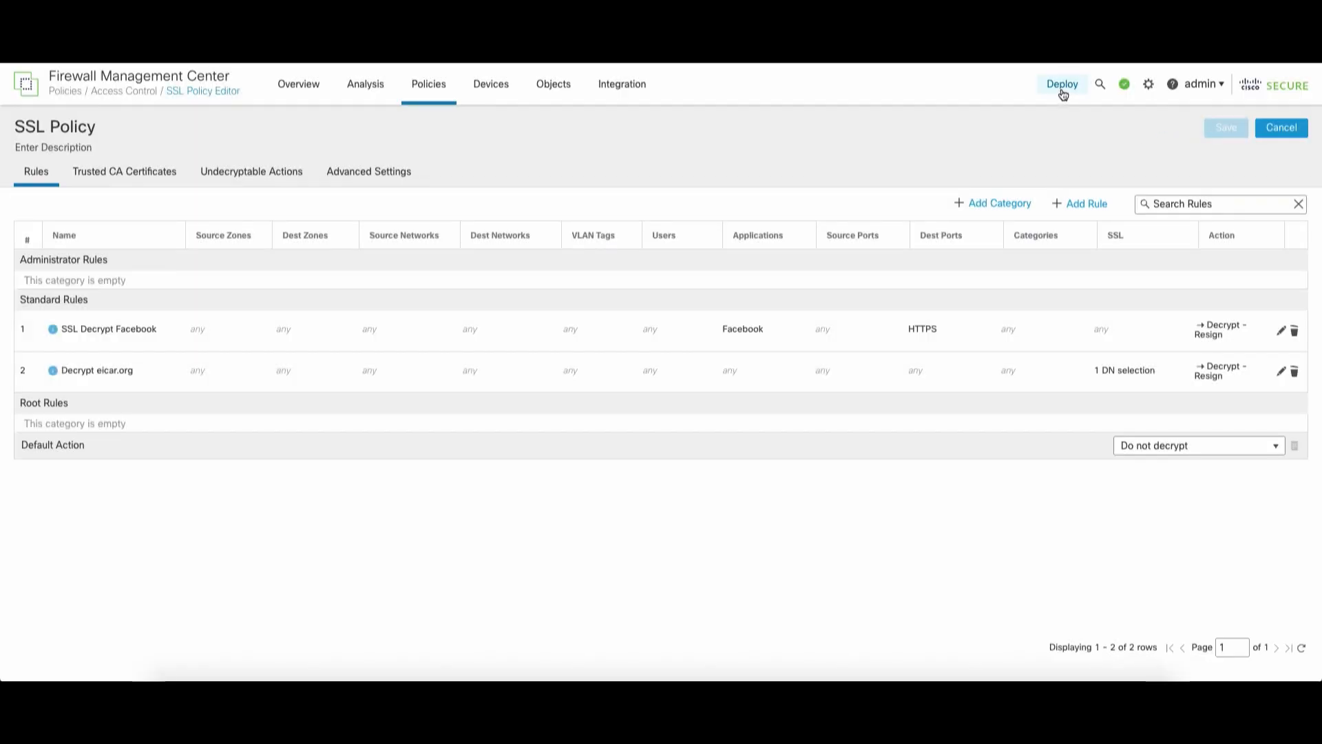
pyautogui.click(1062, 84)
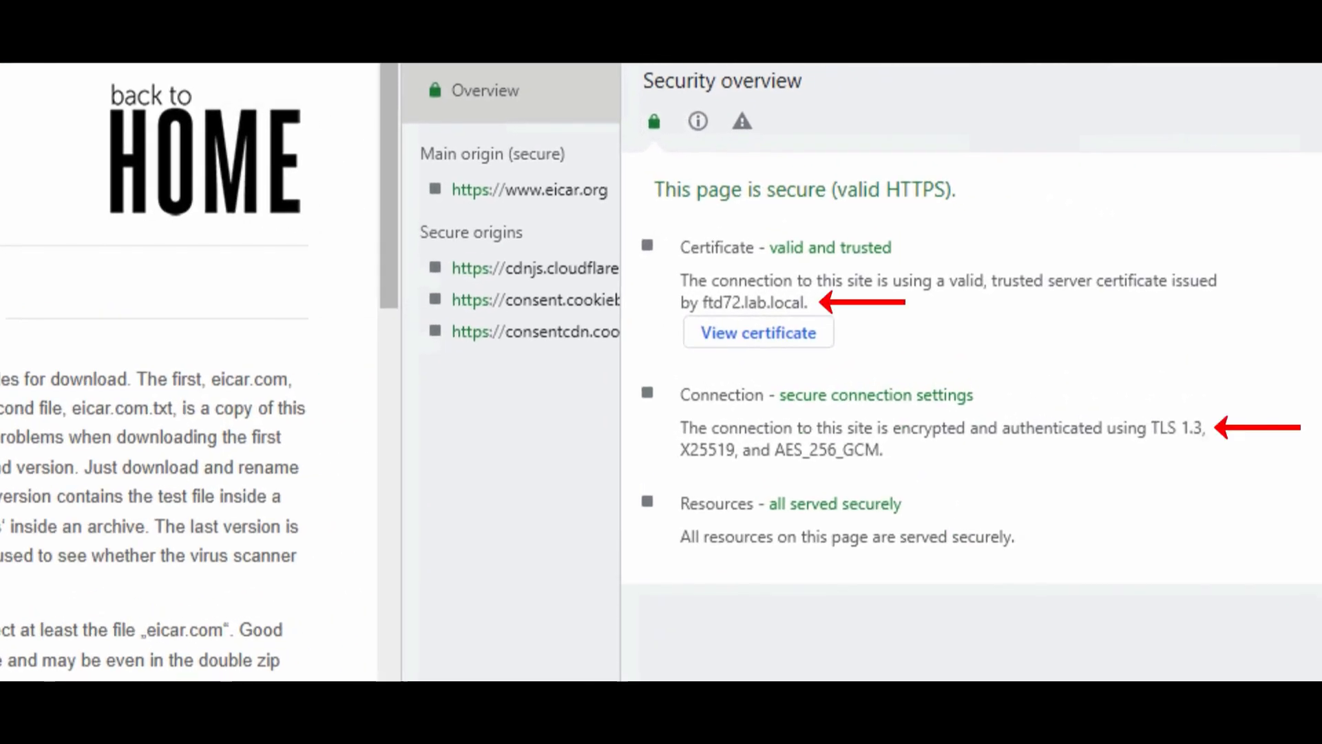
pyautogui.moveTo(337, 328)
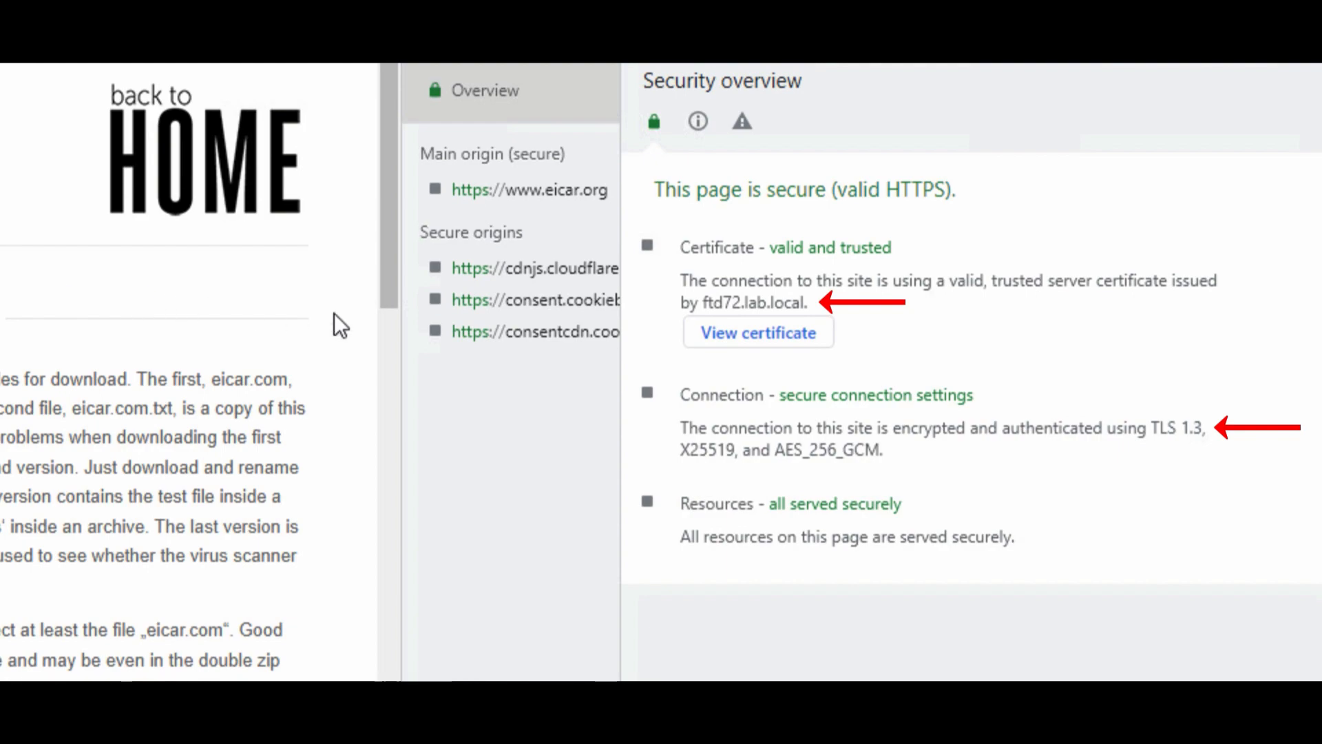
# Step: Confirm eicar.org's certificate is now issued by ftd72.lab.local over TLS 1.3
pyautogui.click(756, 332)
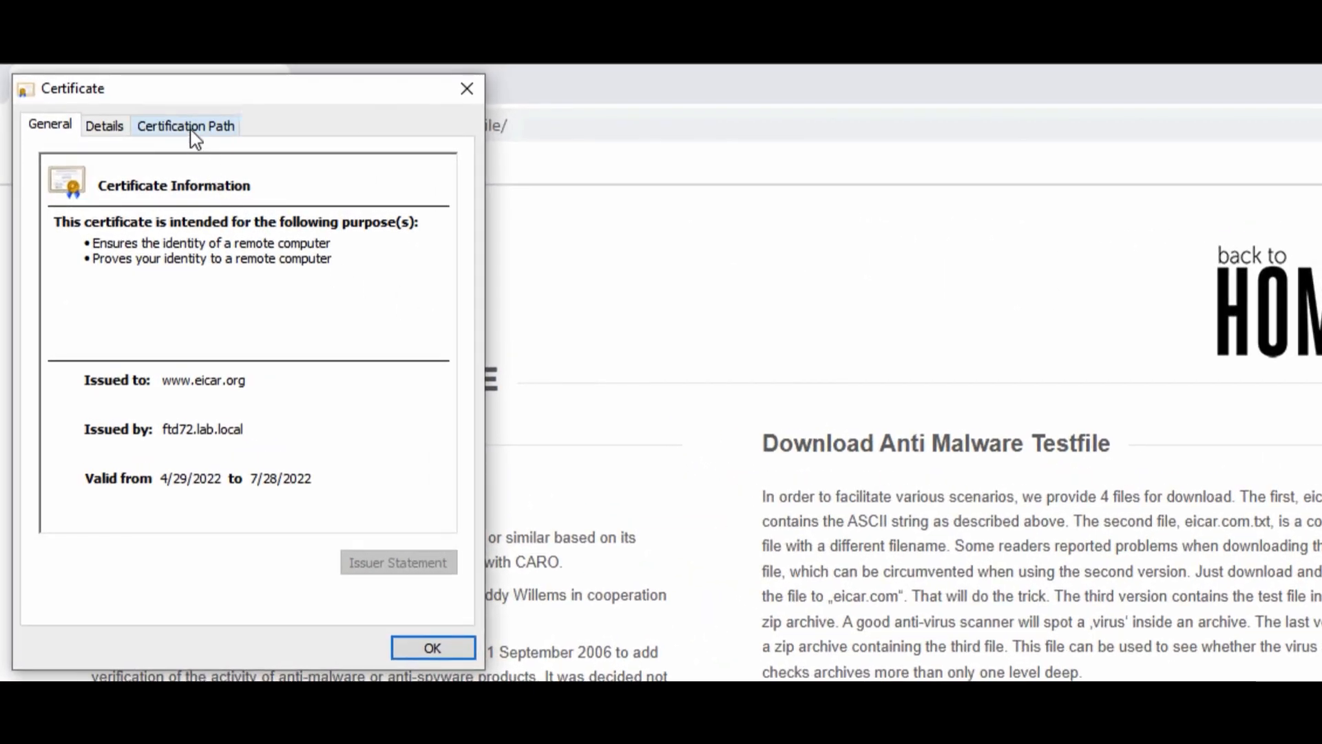
pyautogui.click(185, 125)
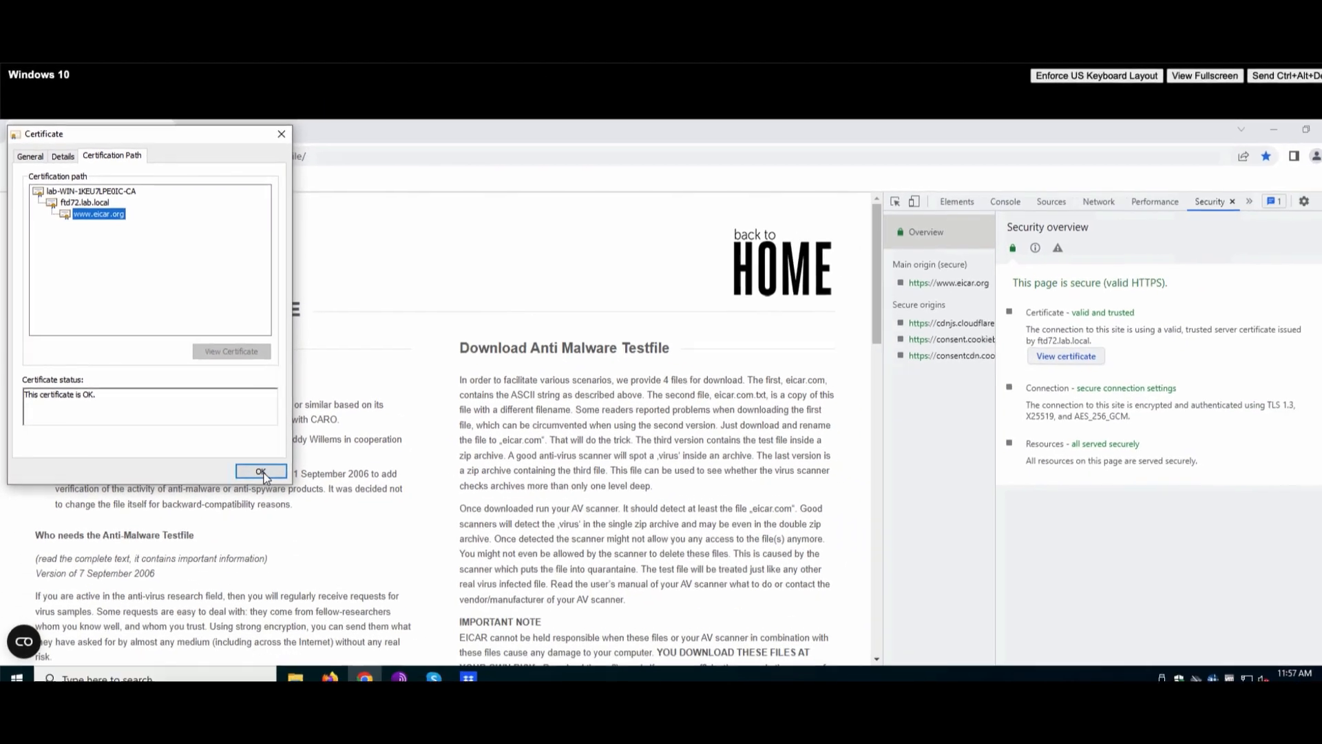
pyautogui.click(260, 471)
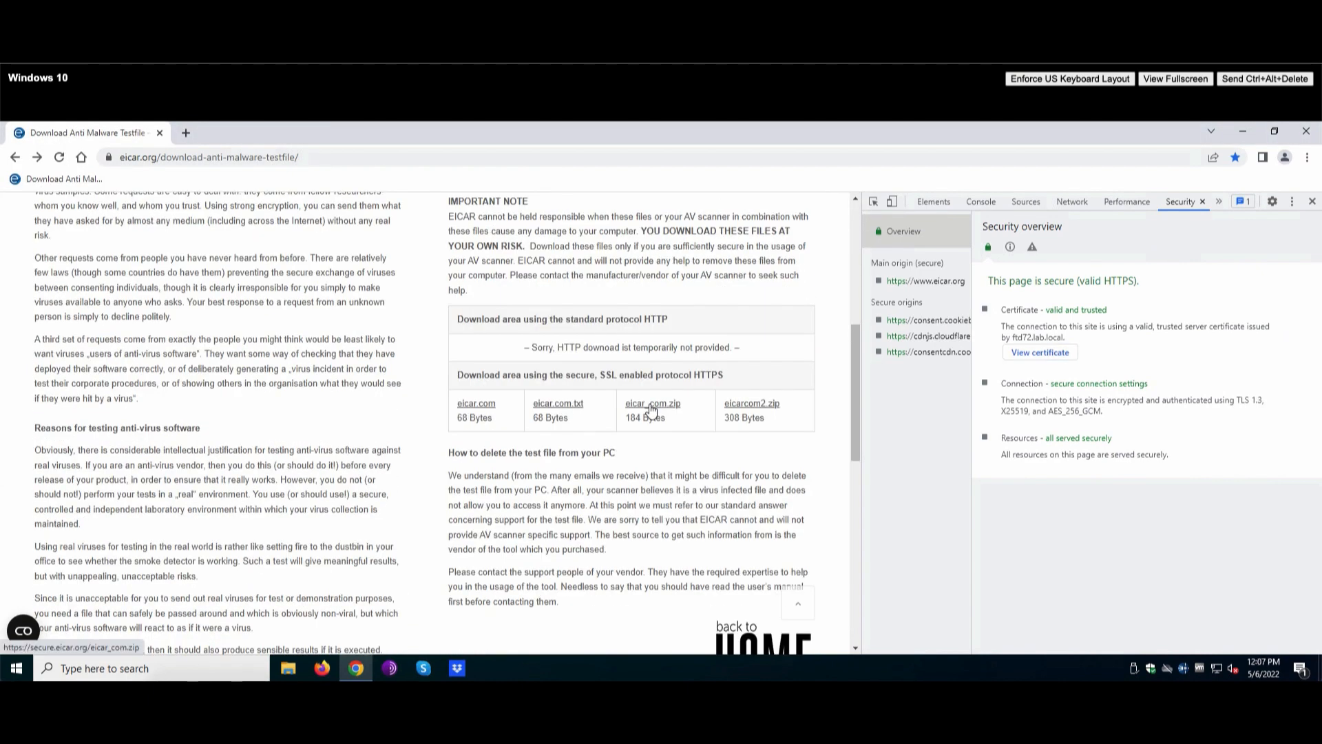
# Step: Start downloading the eicar_com.zip test file over HTTPS, retrying once
pyautogui.click(651, 404)
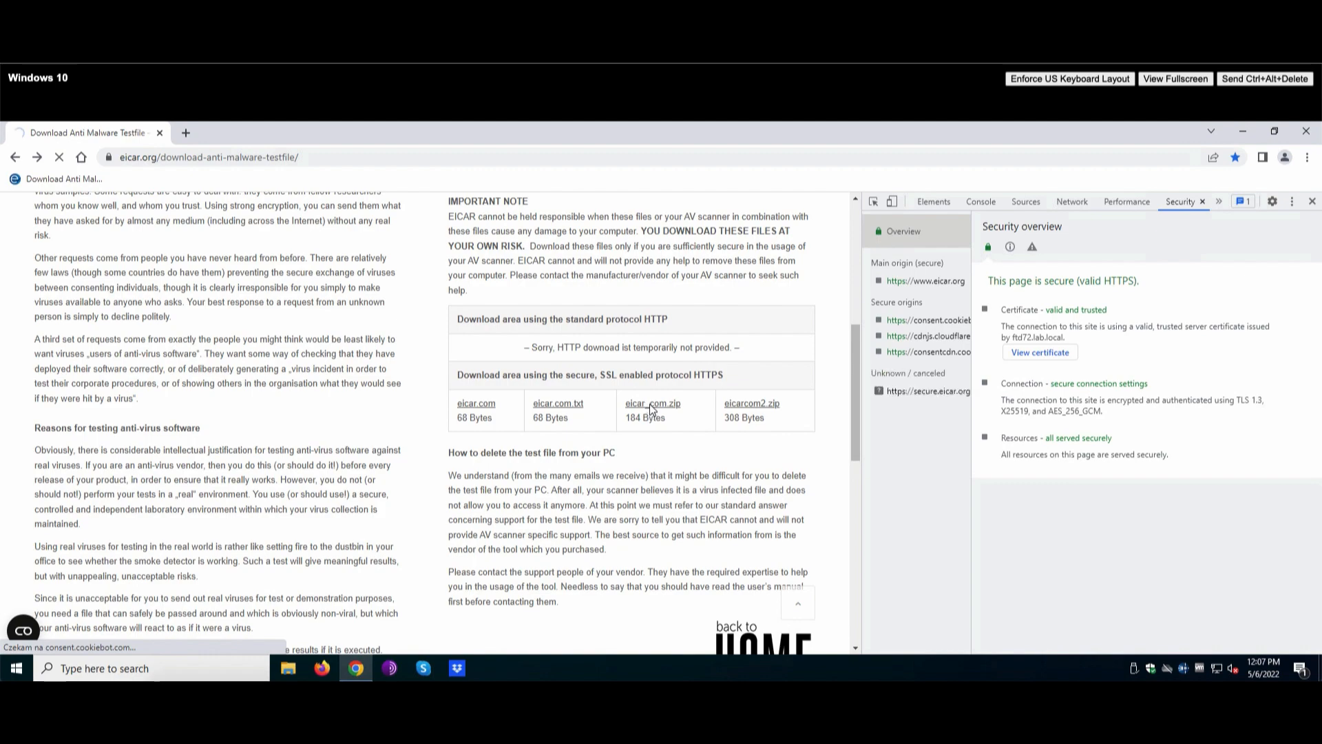
pyautogui.click(651, 404)
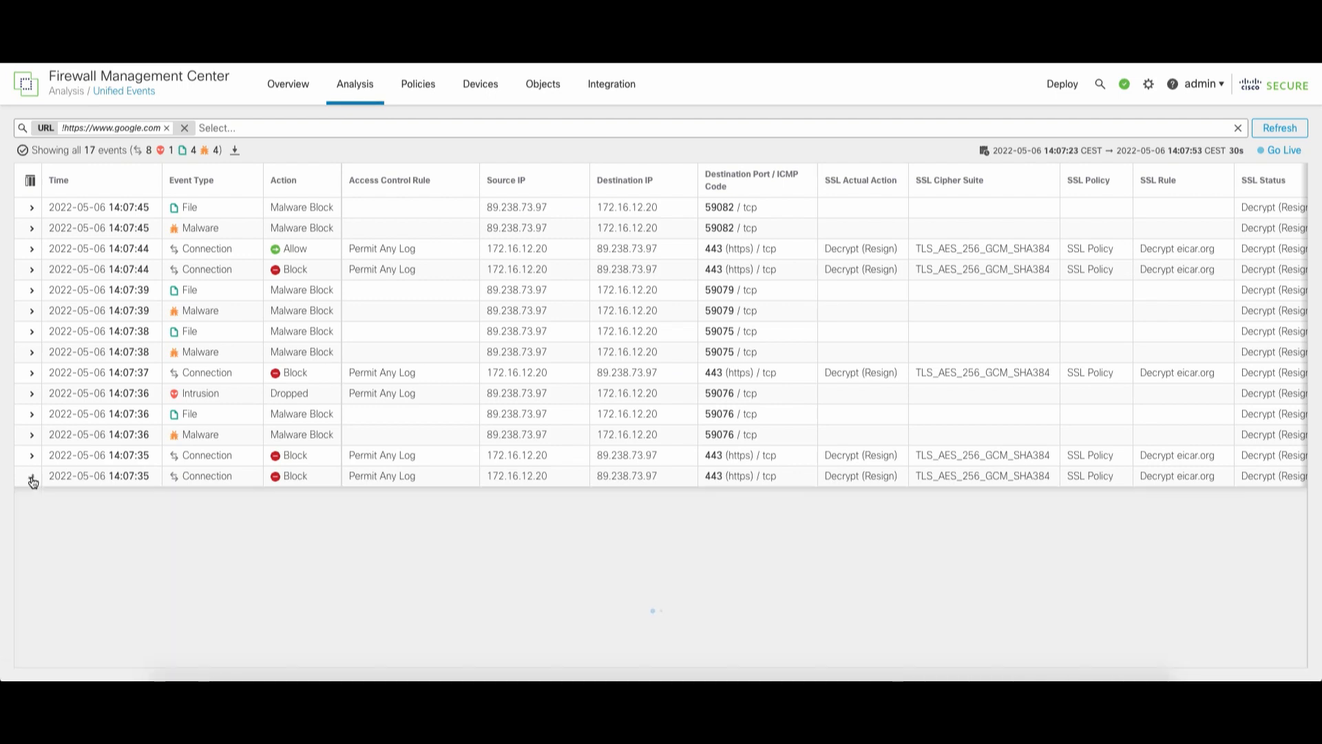
# Step: Review the expanded details of the 14:07:35 blocked eicar.org connection in Unified Events
pyautogui.click(31, 481)
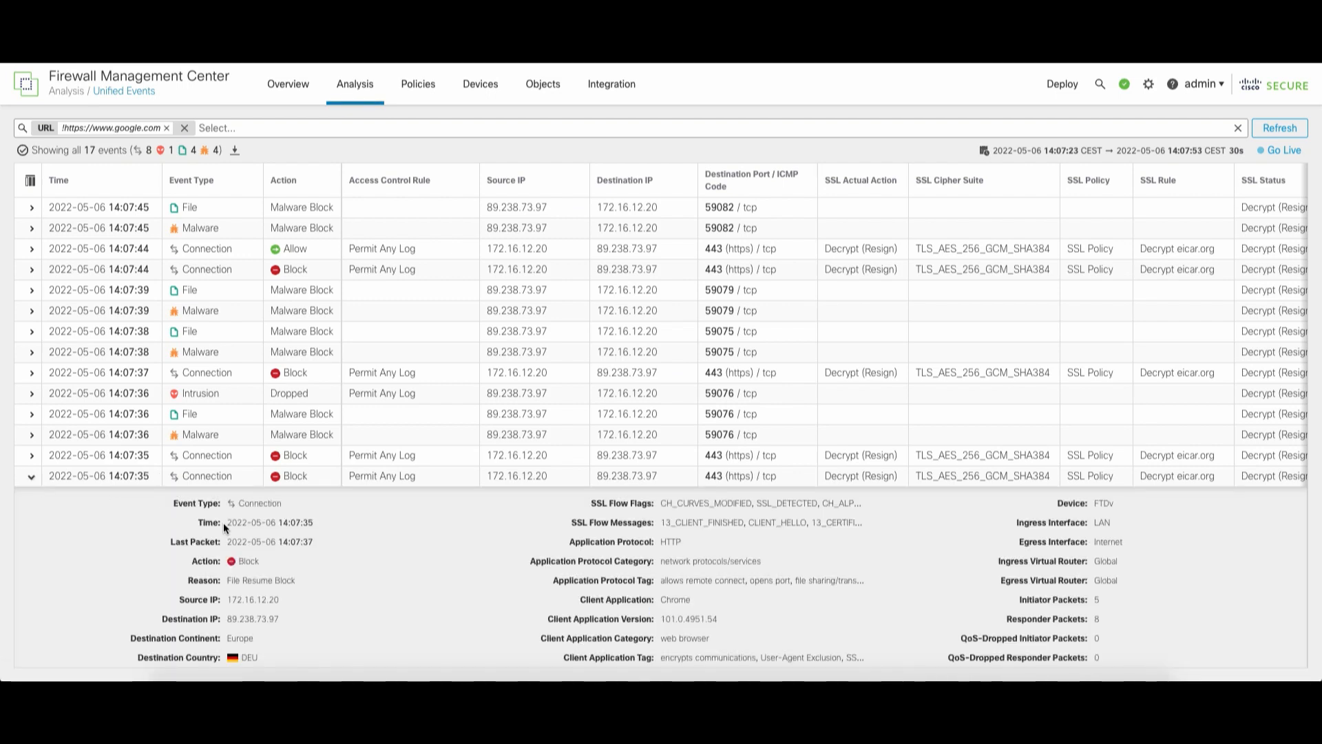
pyautogui.scroll(-3)
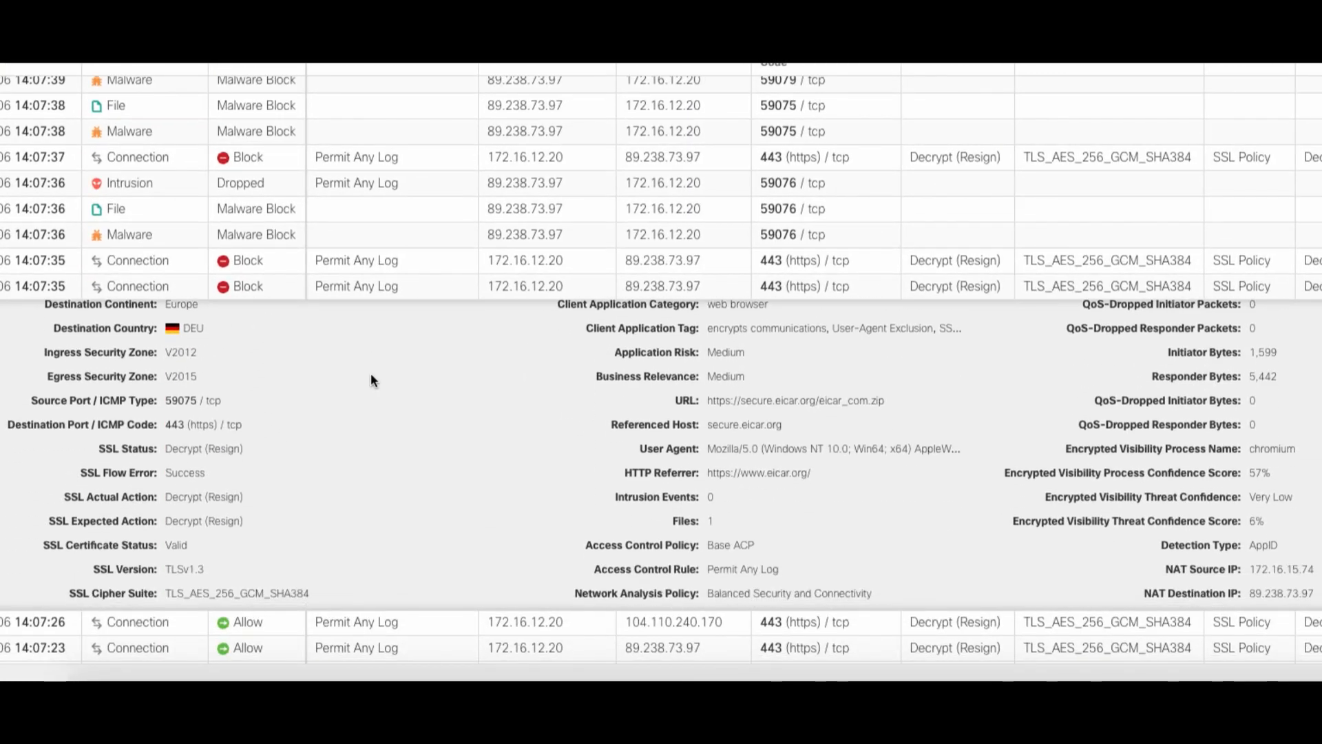
pyautogui.scroll(-3)
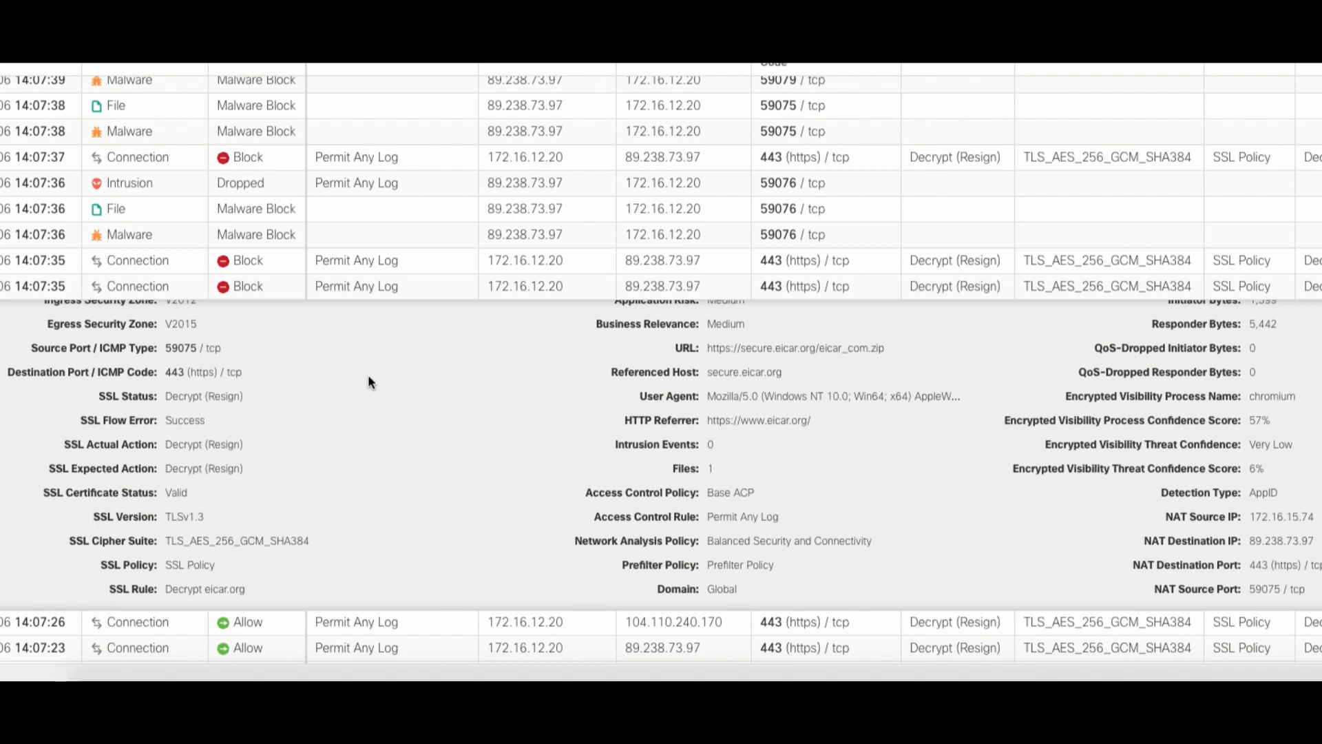
pyautogui.scroll(3)
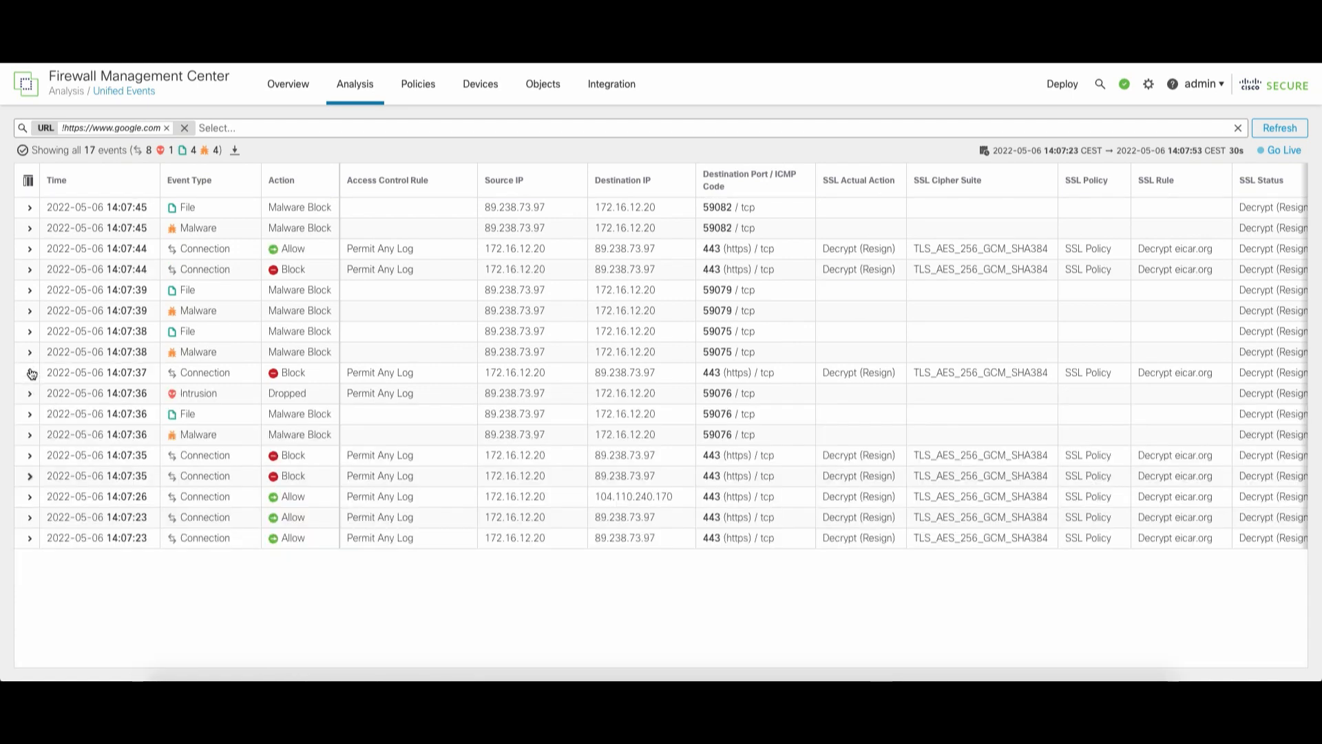
pyautogui.click(29, 434)
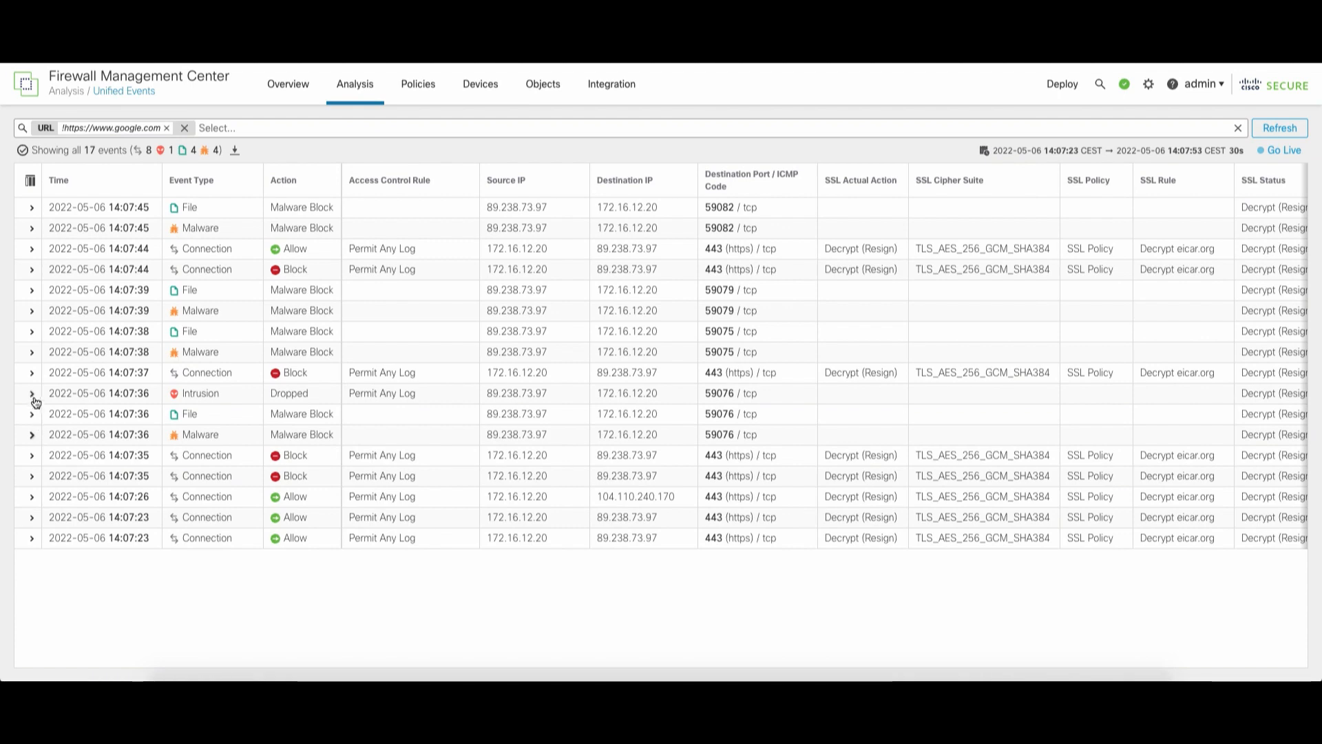
# Step: Expand the dropped intrusion event and its Packet Bytes showing the decrypted EICAR test string
pyautogui.click(31, 393)
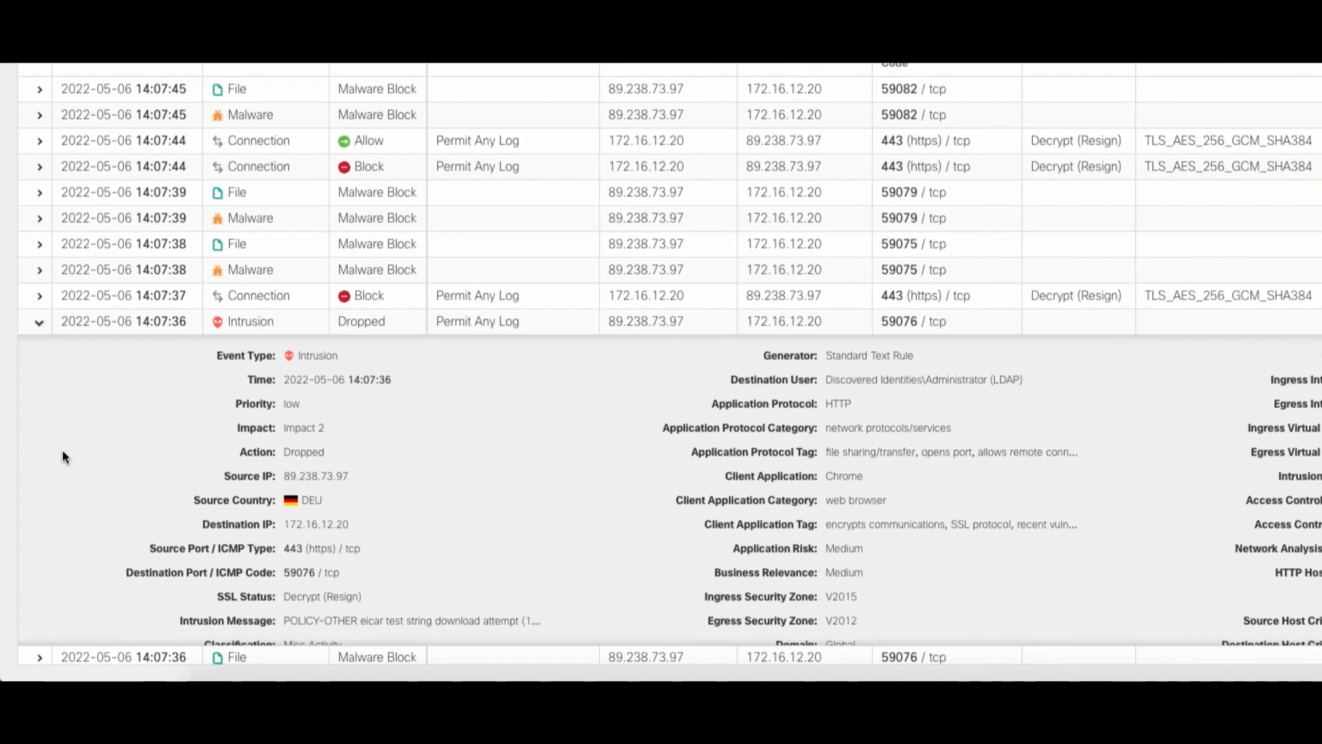
pyautogui.scroll(-3)
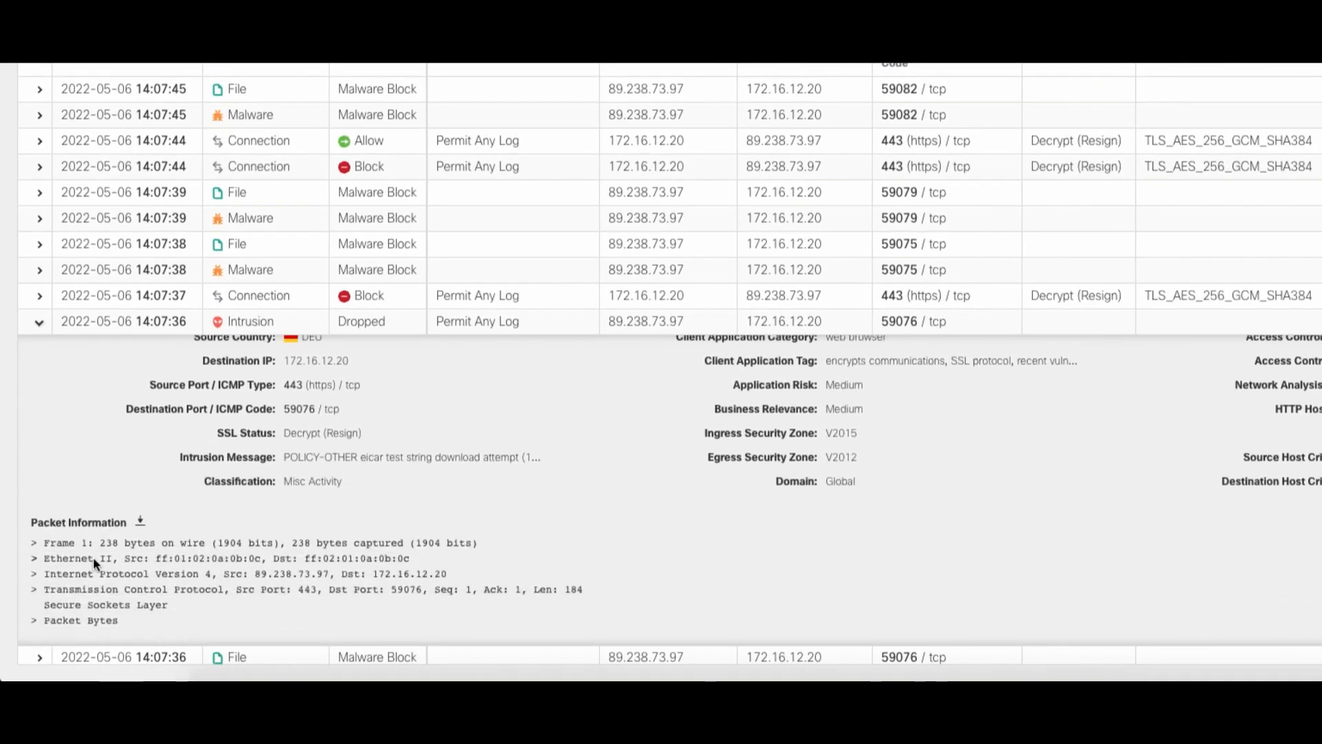
pyautogui.click(33, 620)
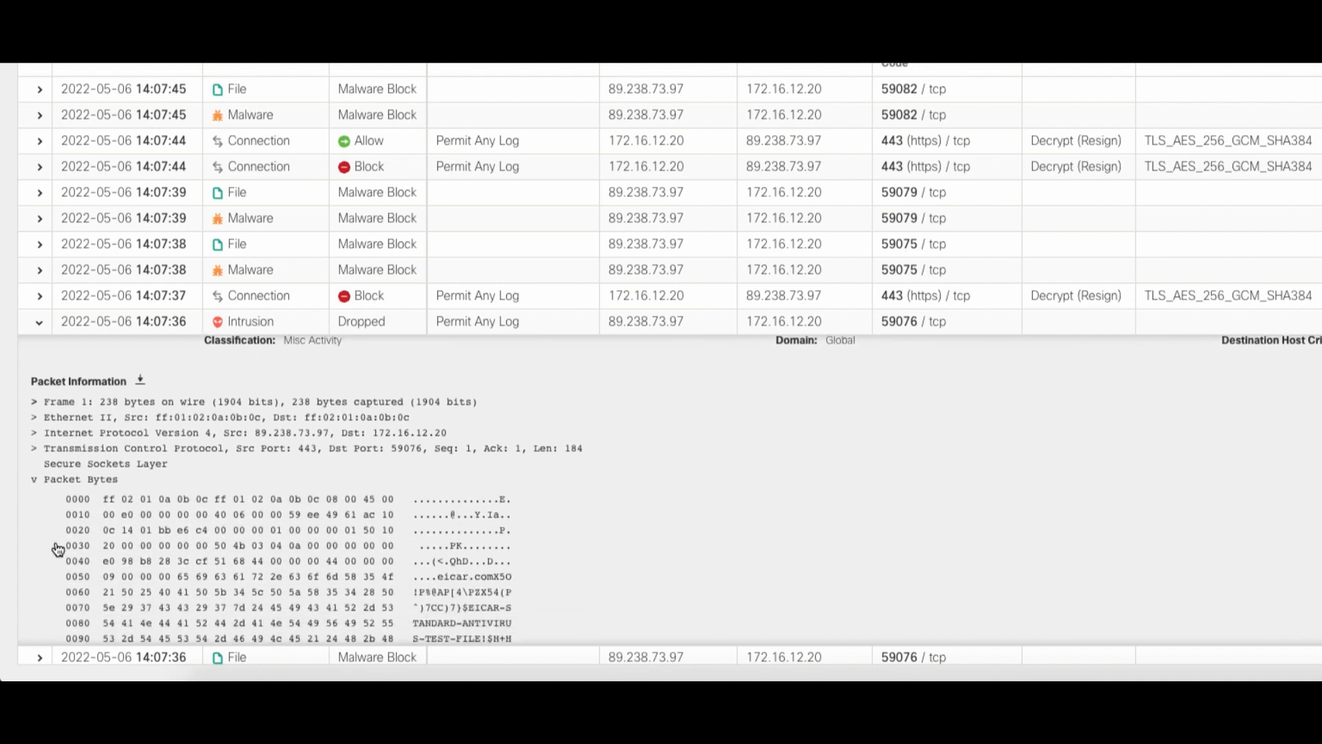
pyautogui.scroll(-3)
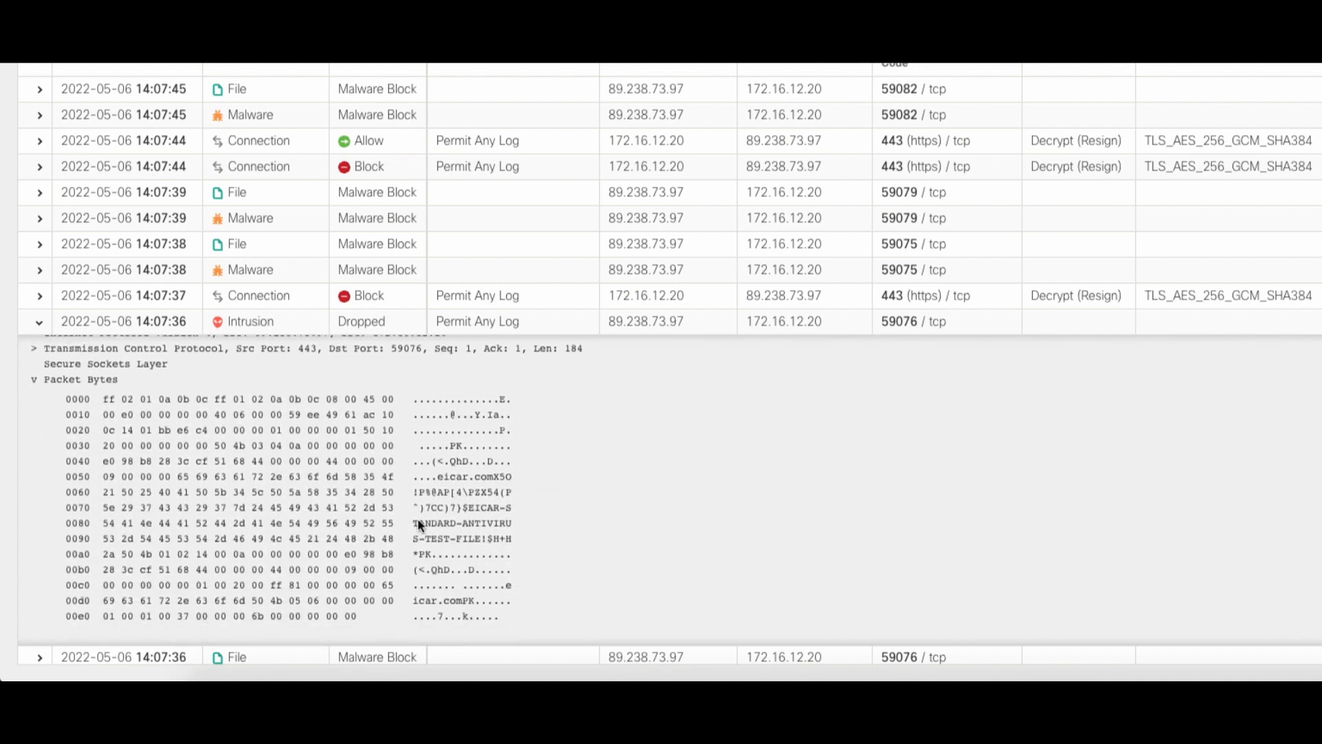